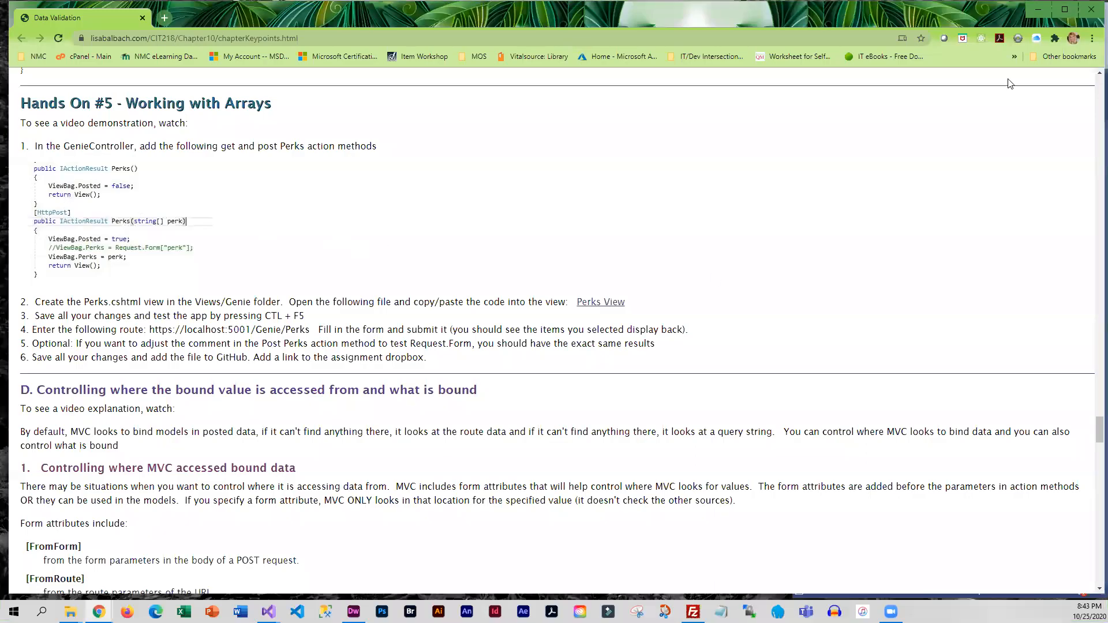
mouse_move(352, 560)
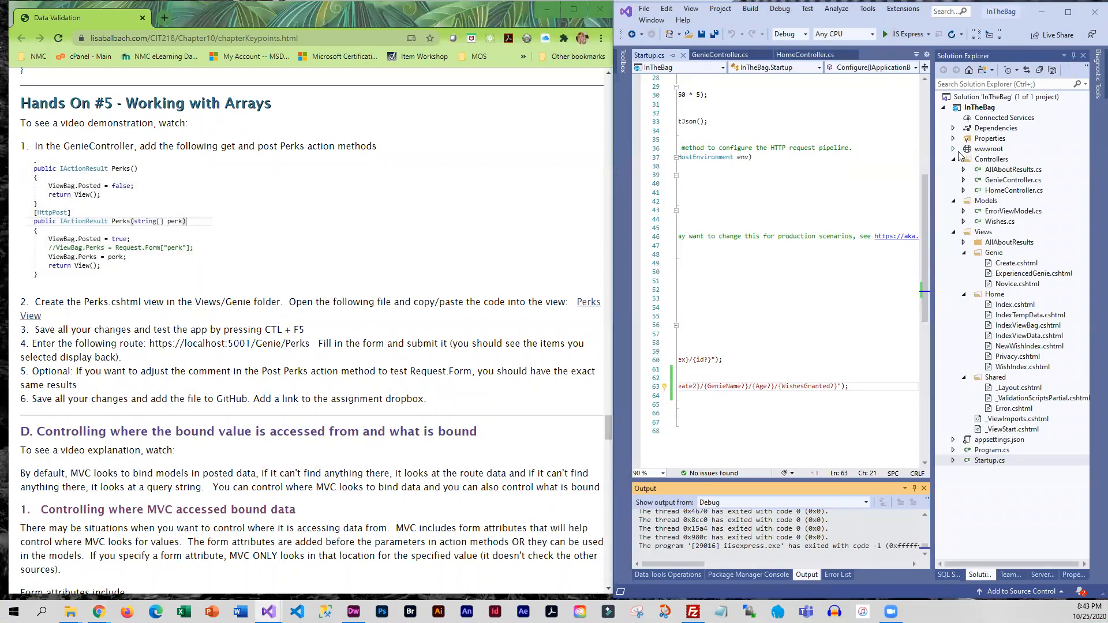
Step: Add a Perks() action below Create2 in GenieController.cs setting ViewBag.Posted = false and returning View()
click(720, 54)
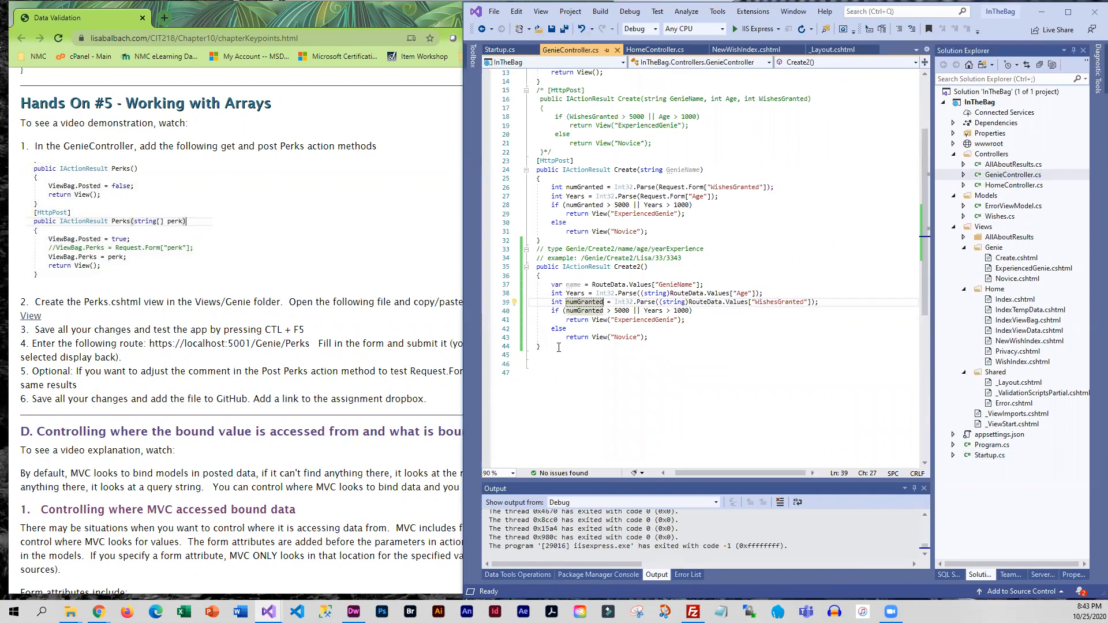
click(544, 346)
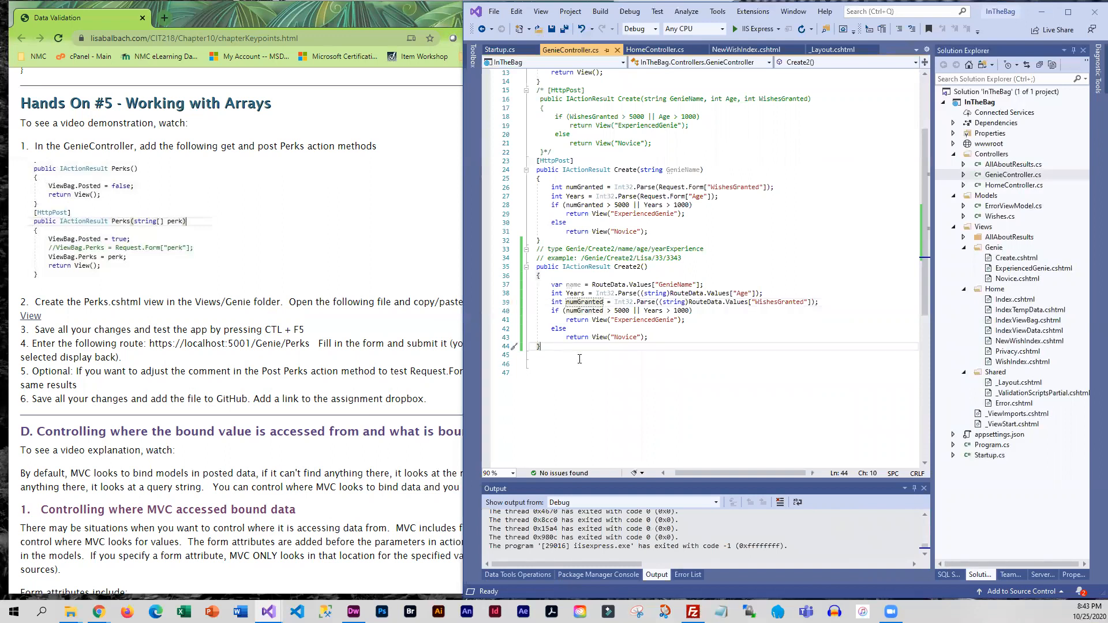
key(enter)
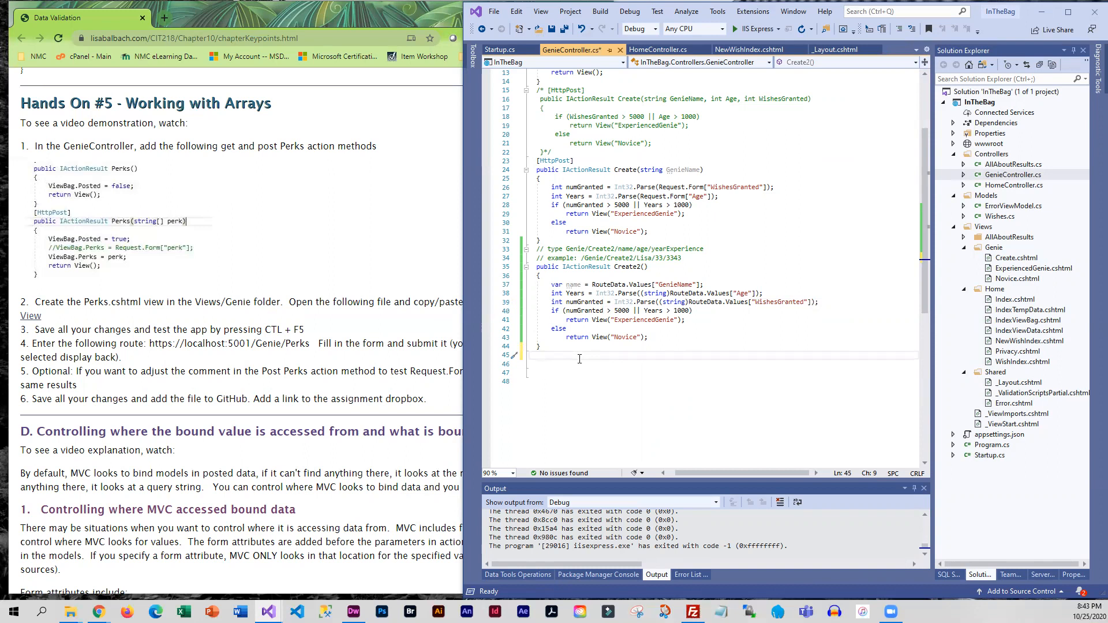
text(public I)
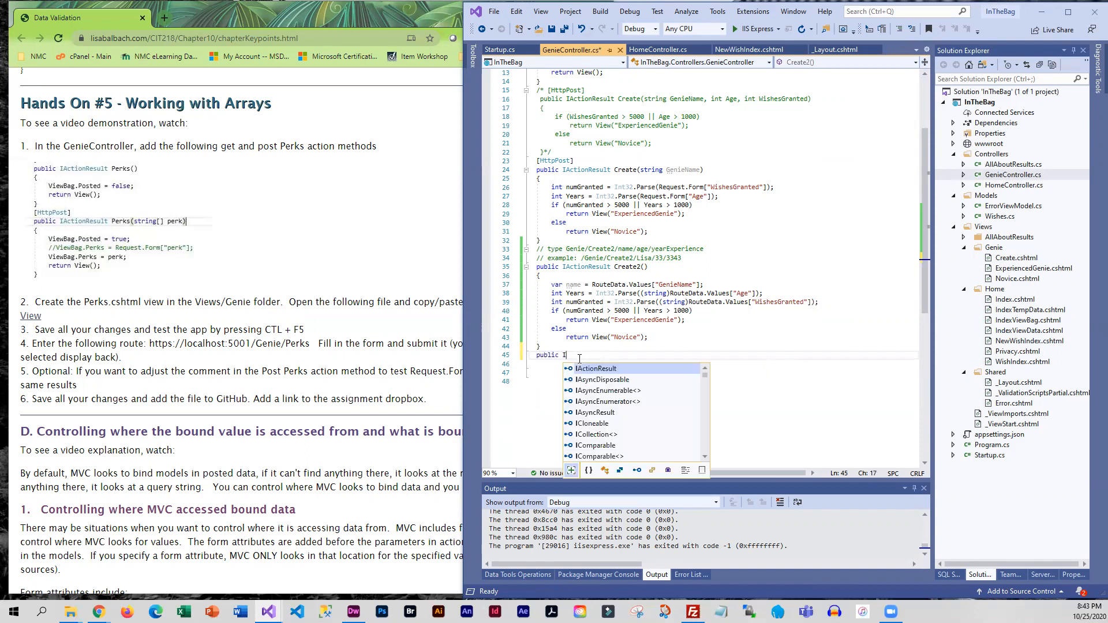
text(ActionResult)
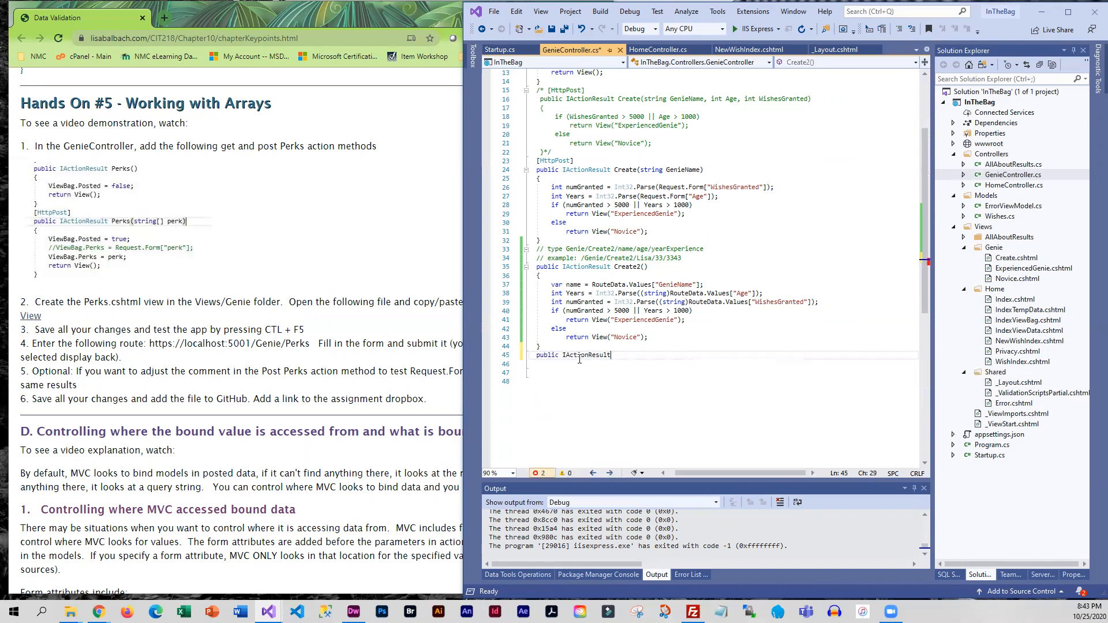
text(Perks()
click(722, 364)
text({ )
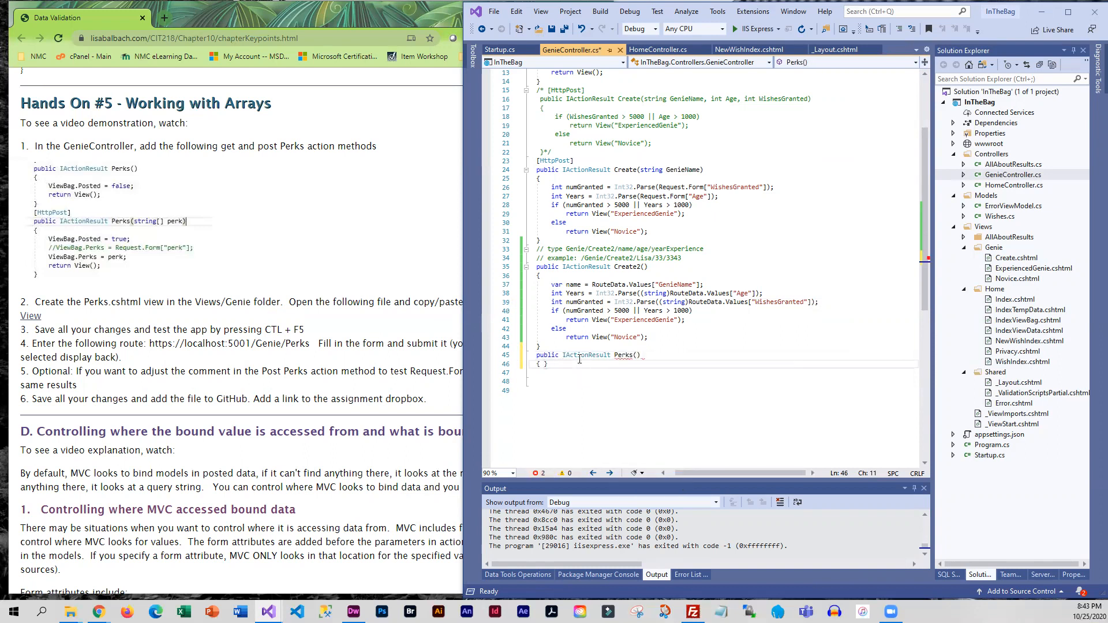
text(ViewBag.Posted)
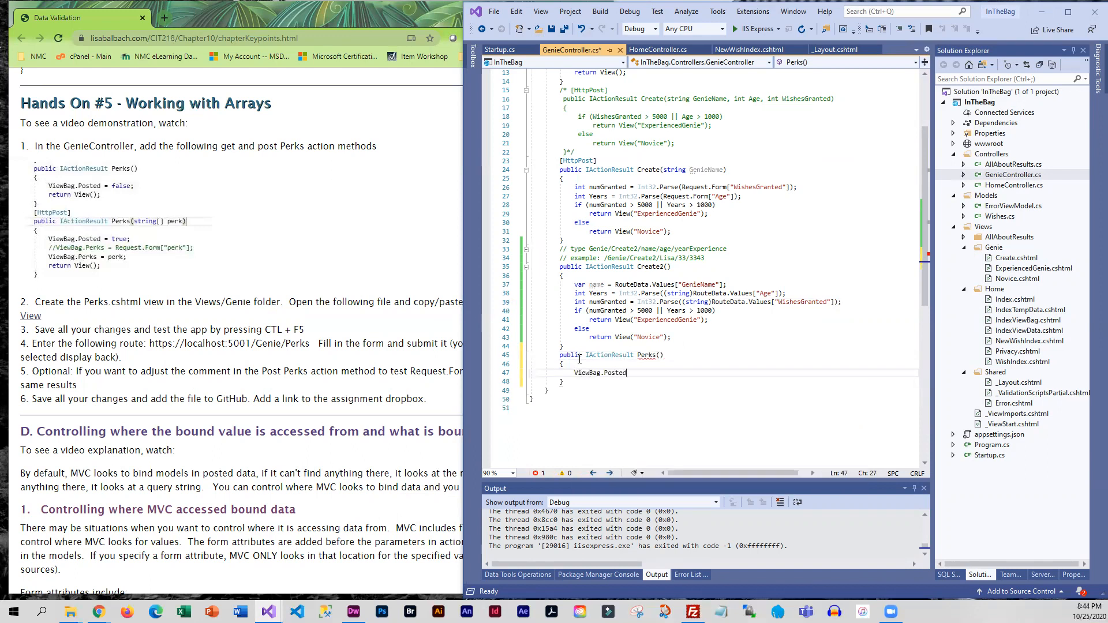
text(= false;)
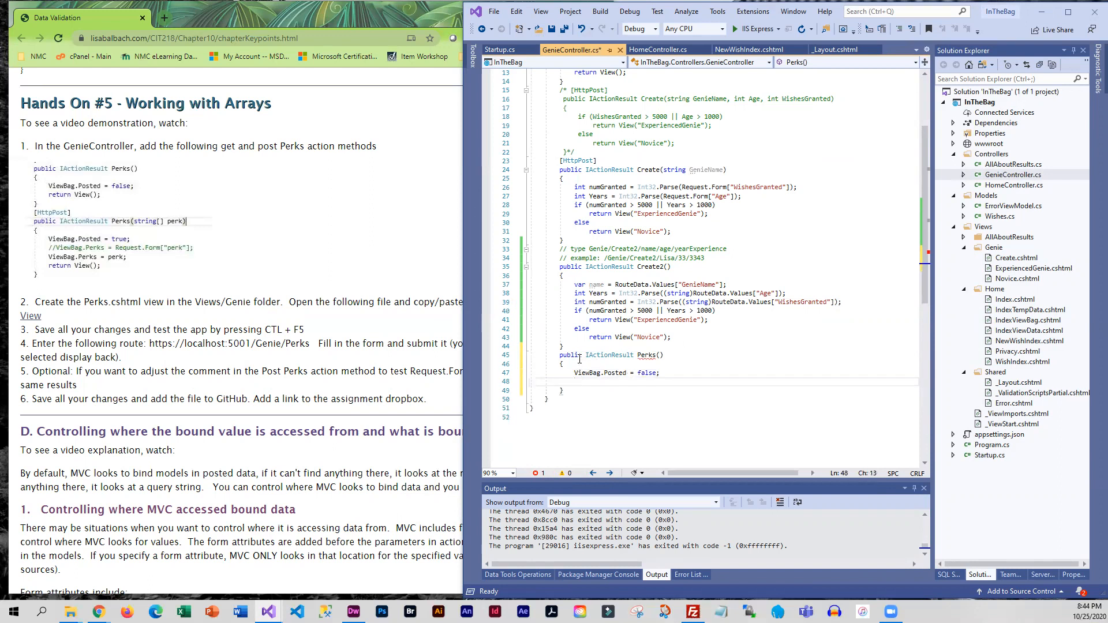
text(return View();)
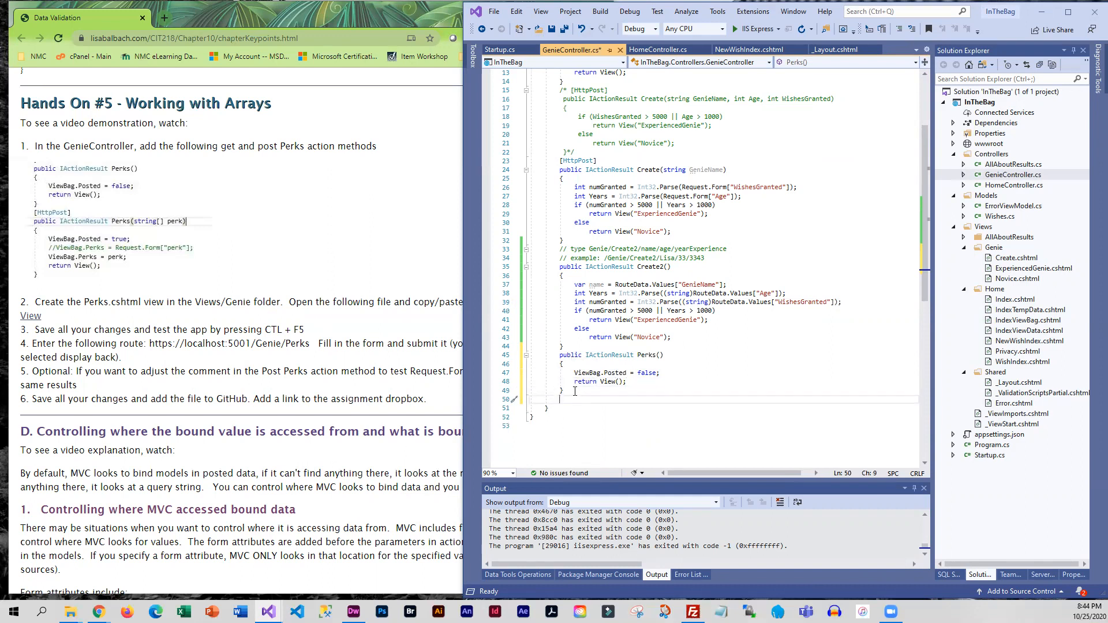
Step: Declare an [HttpPost] public IActionResult Perks(string[] perk) action below the GET Perks
text([HttpPost)
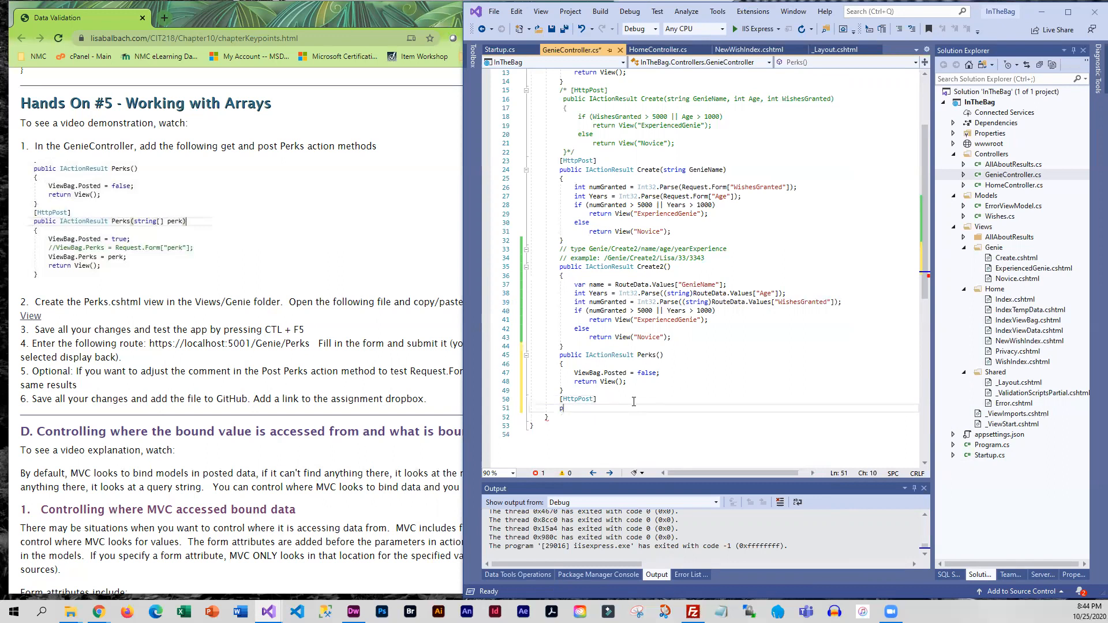
text(public IActionResult)
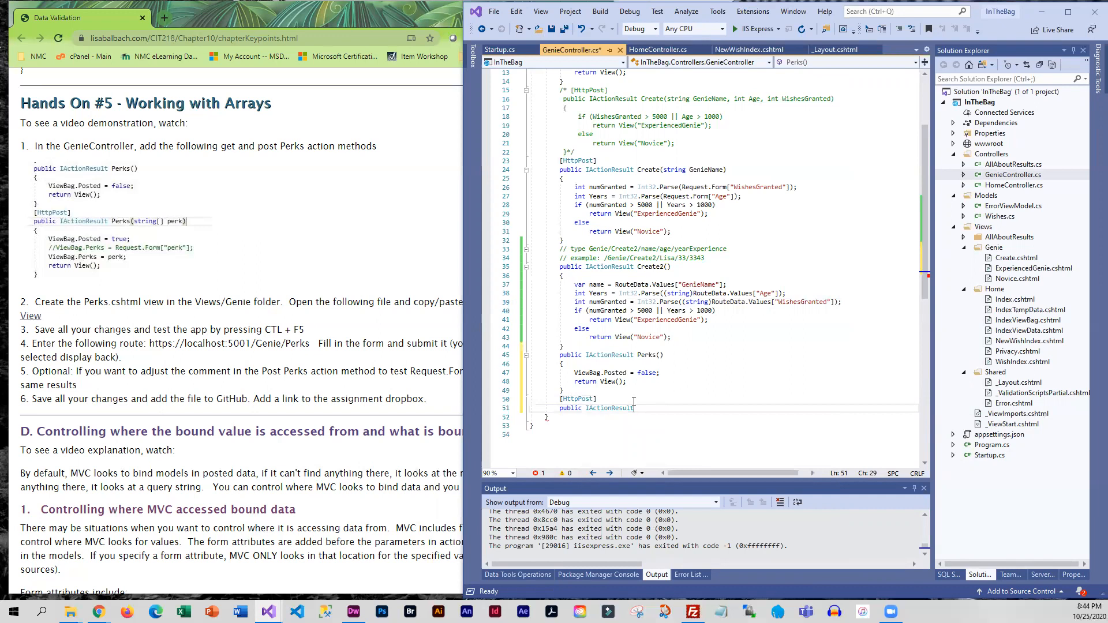
text(Perks())
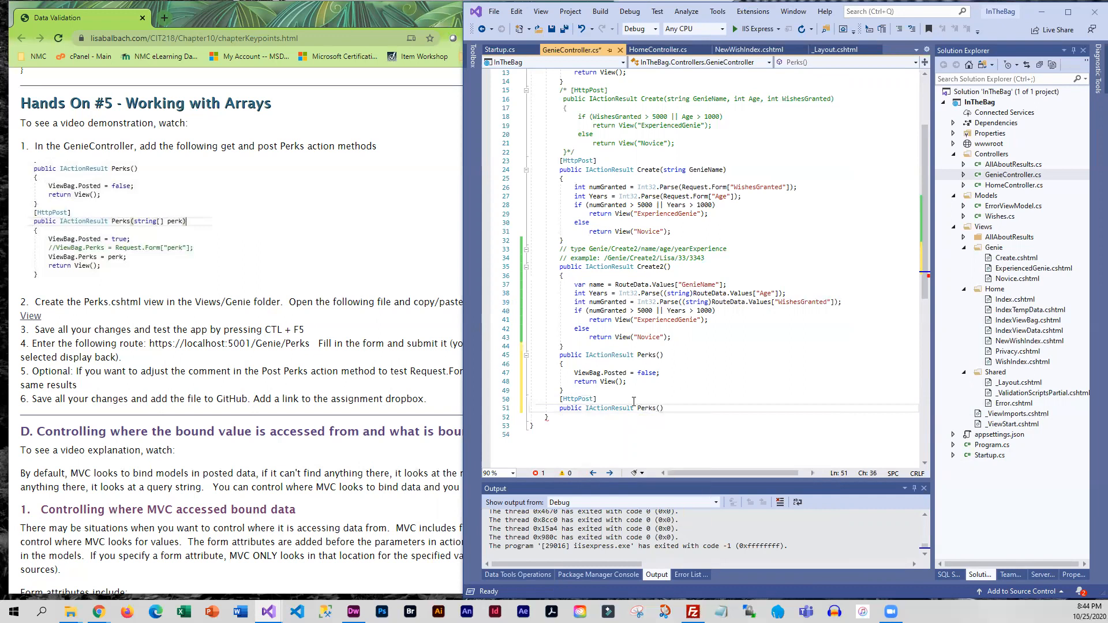
text(string[] perk)
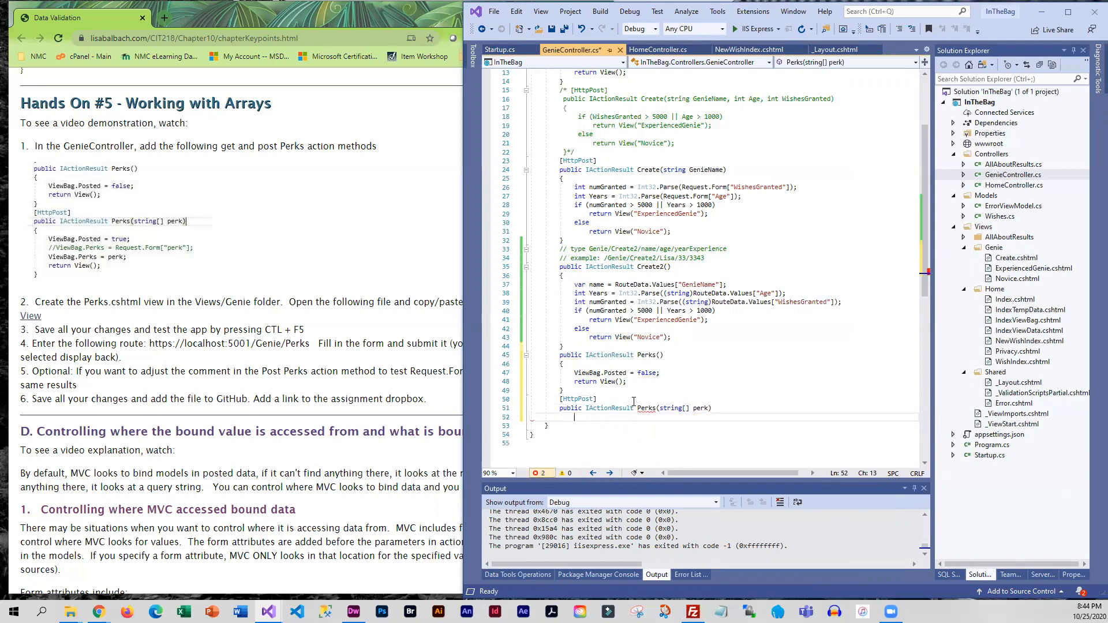
key(enter)
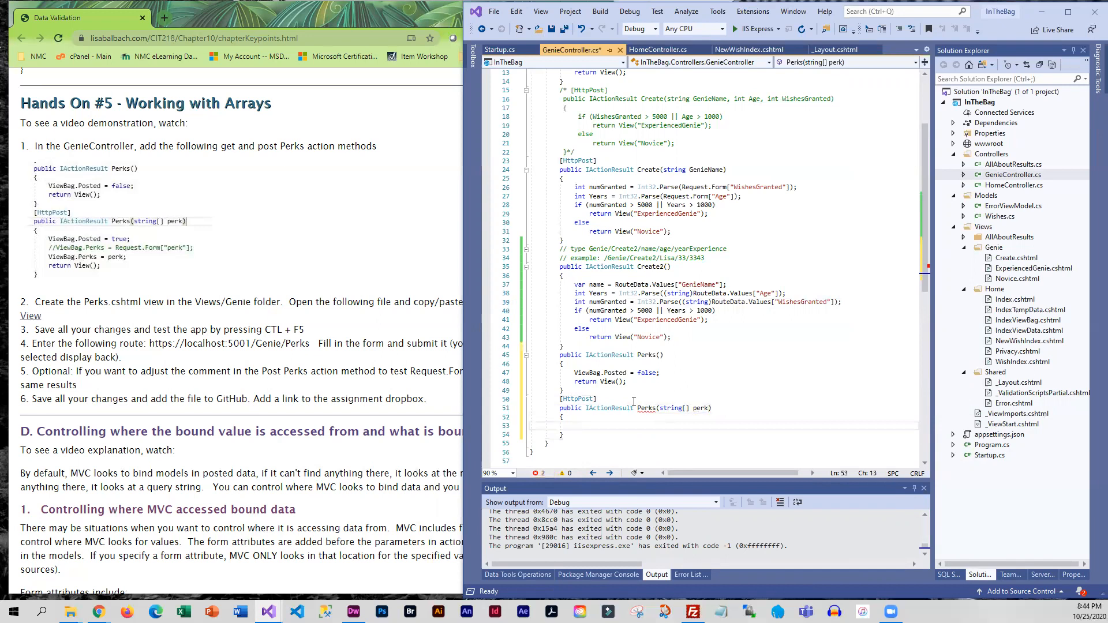
Step: Fill its body: ViewBag.Posted = true, a commented Request.Form line, ViewBag.Perks = perk, return View()
text(ViewBag.Posted = true;)
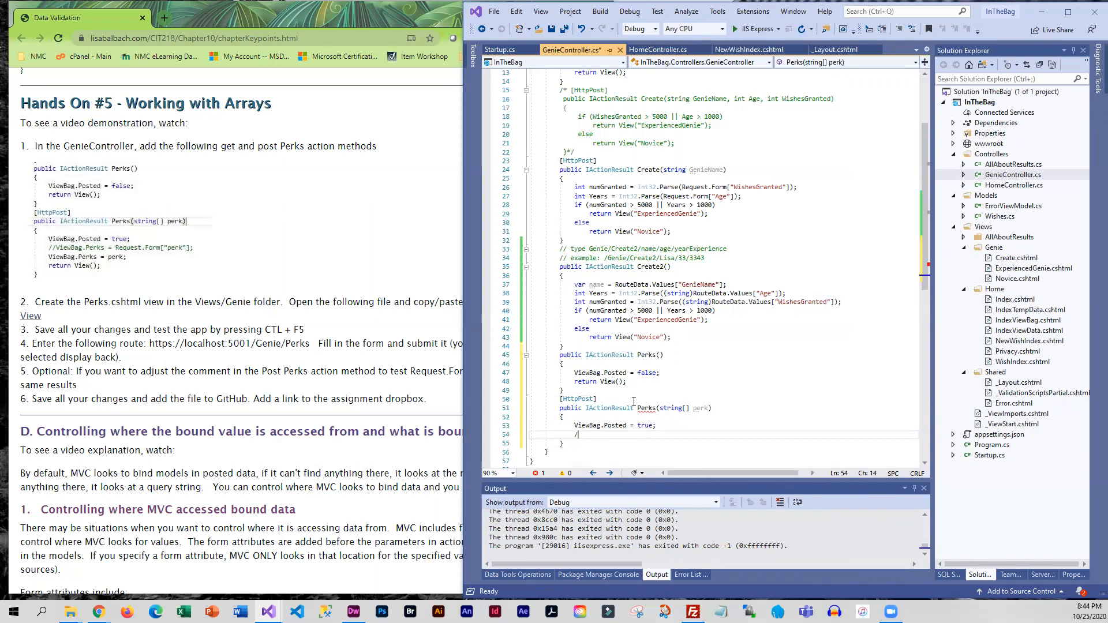
text(//ViewBag.Perks =)
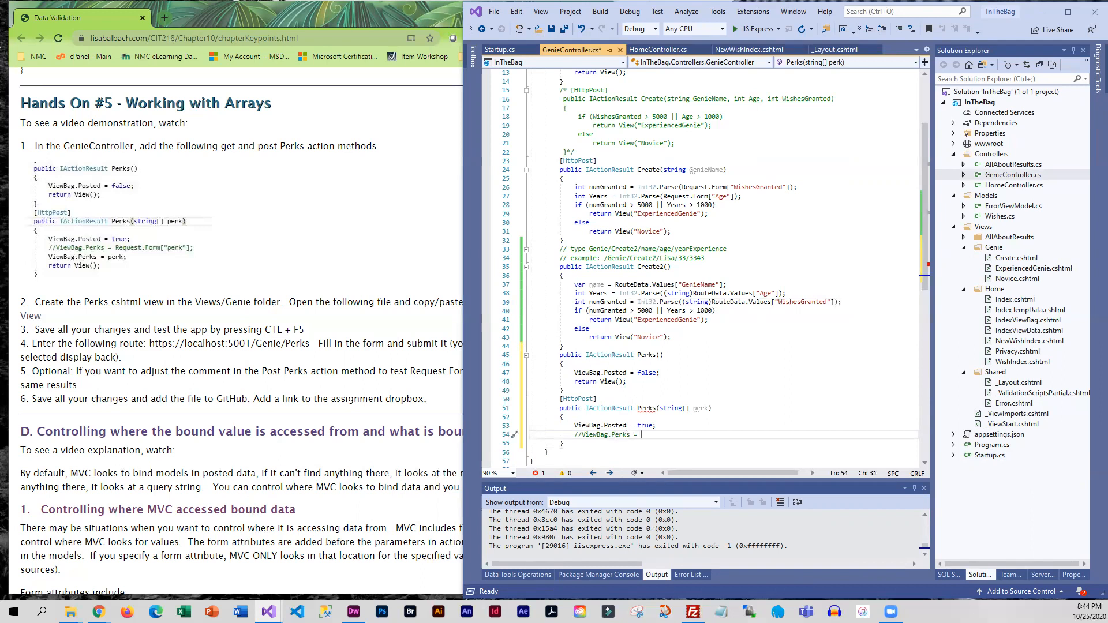
text(Requested.Form)
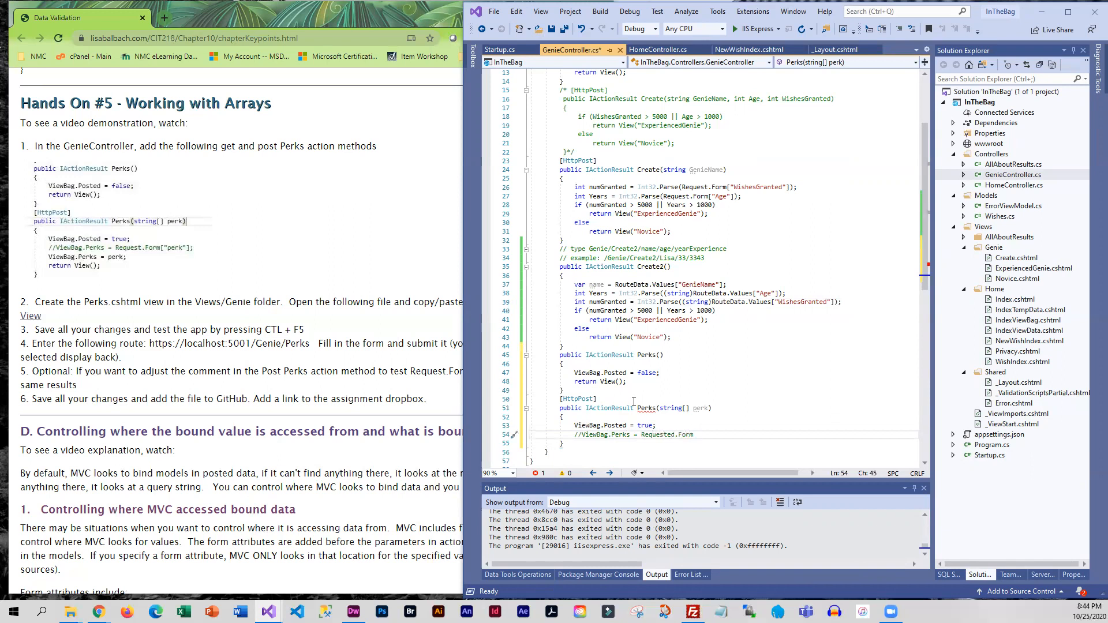
text(["perk"];)
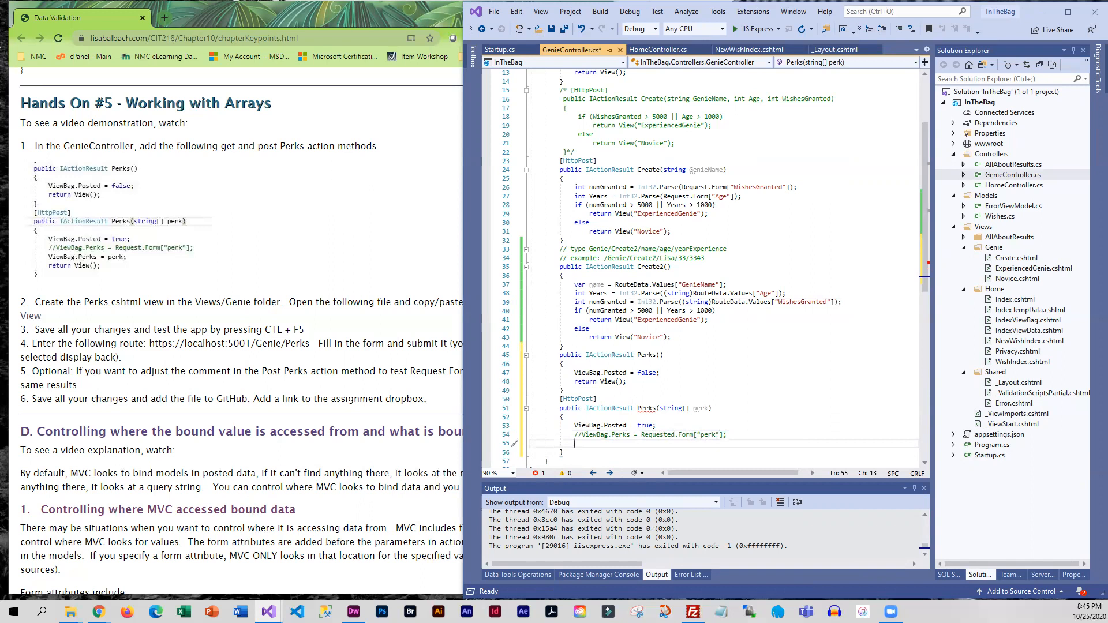
text(ViewBag.Perk)
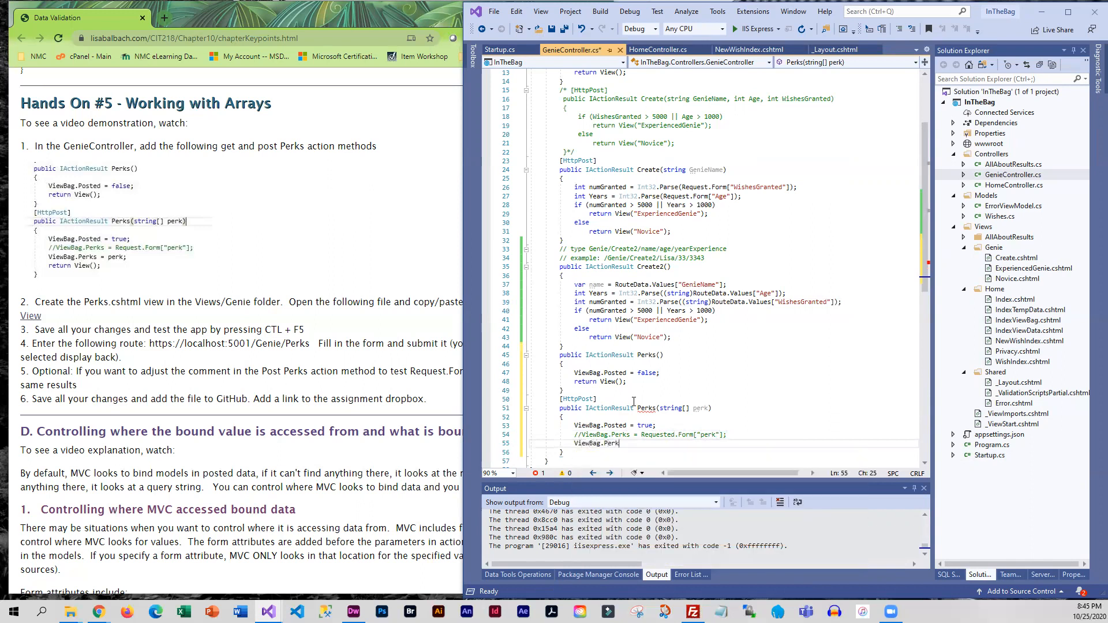
text(perk;)
text(return View();)
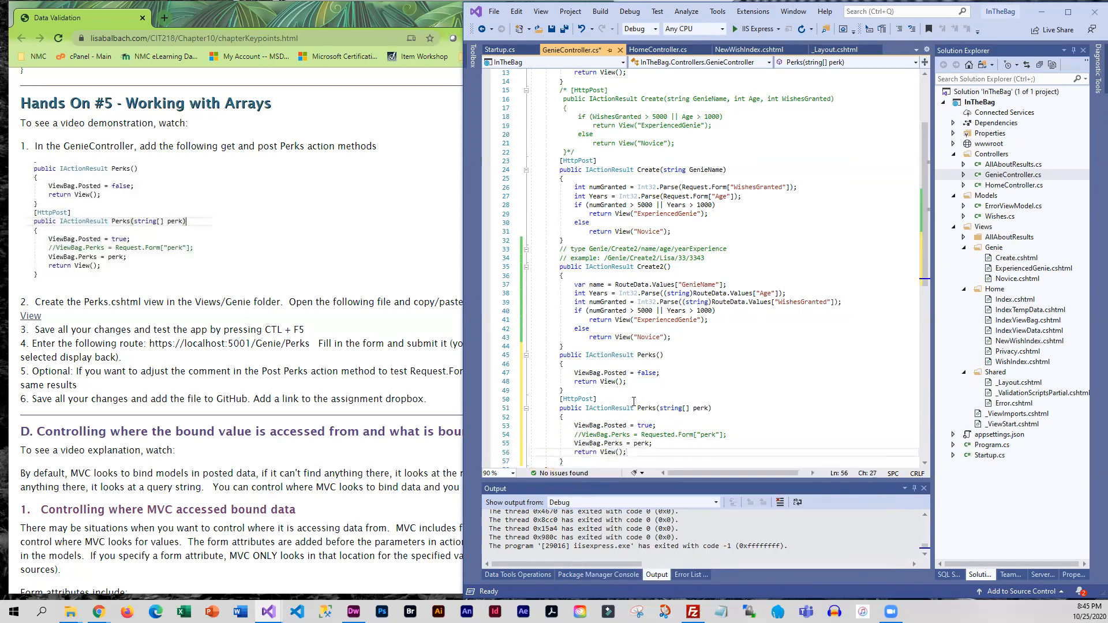
Step: Scroll down to check that both Perks actions are complete and report no issues
scroll(down, 3)
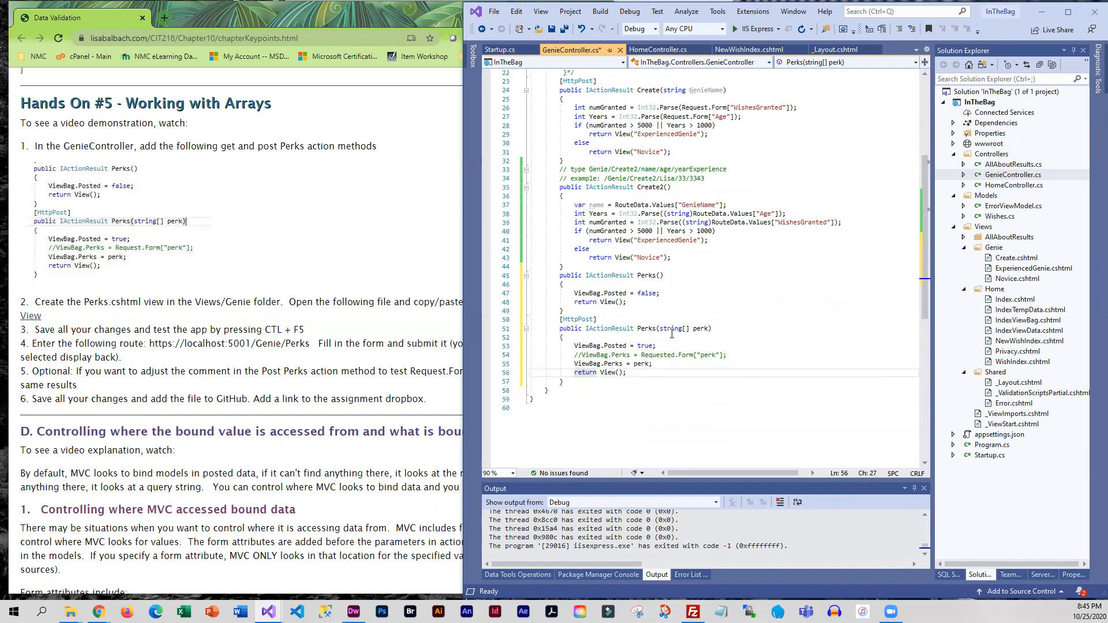
mouse_move(686, 334)
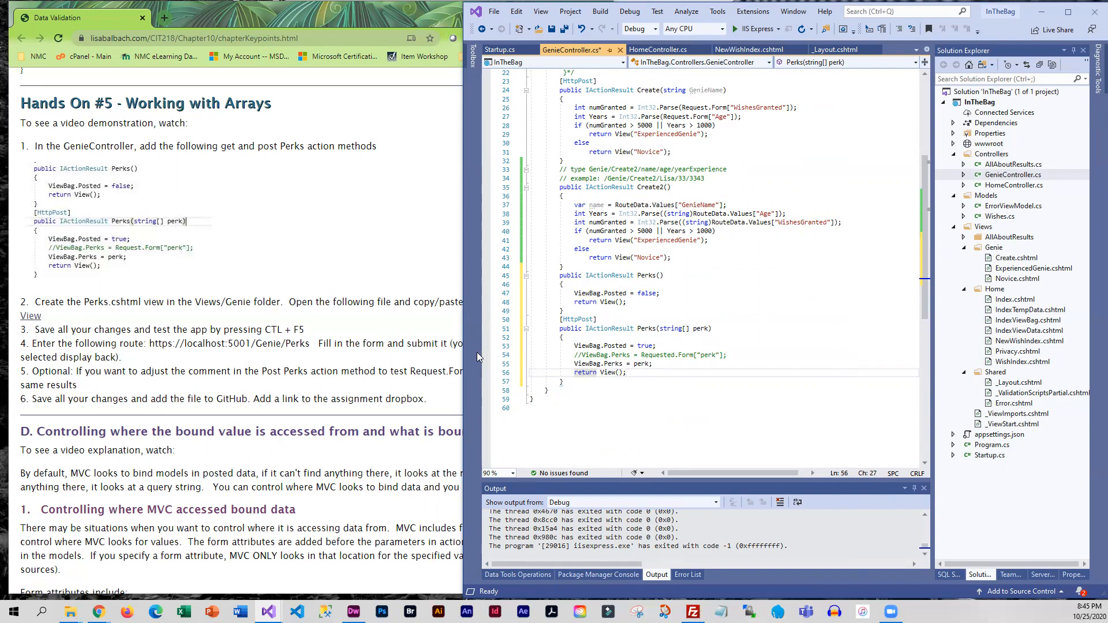
mouse_move(406, 338)
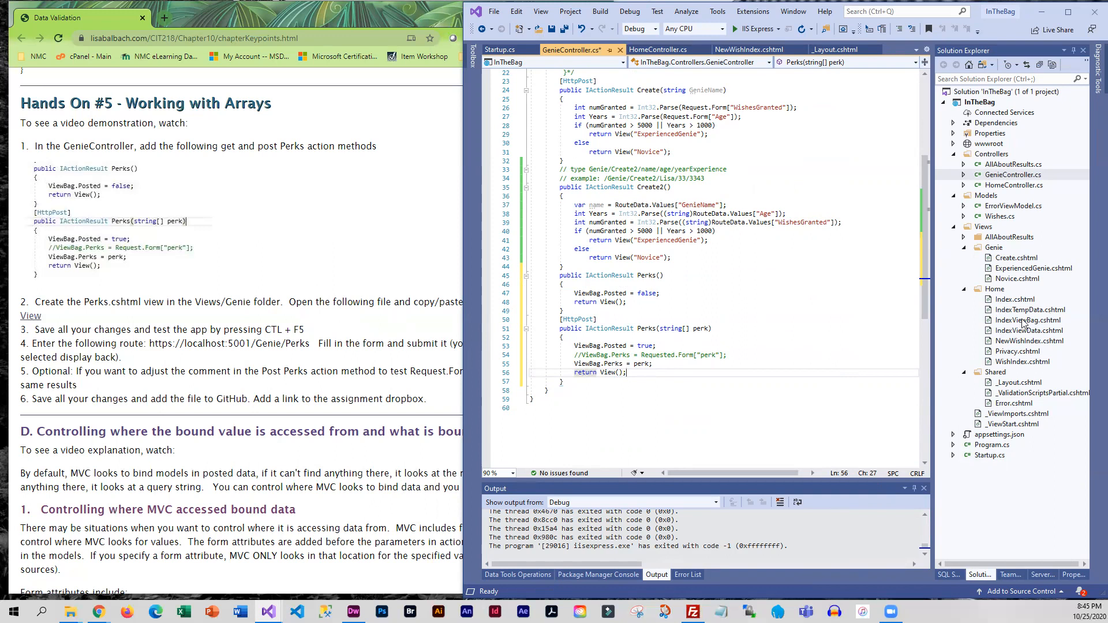
Step: Create a Razor View named Perks in the Views/Genie folder via Add New Item
right_click(994, 248)
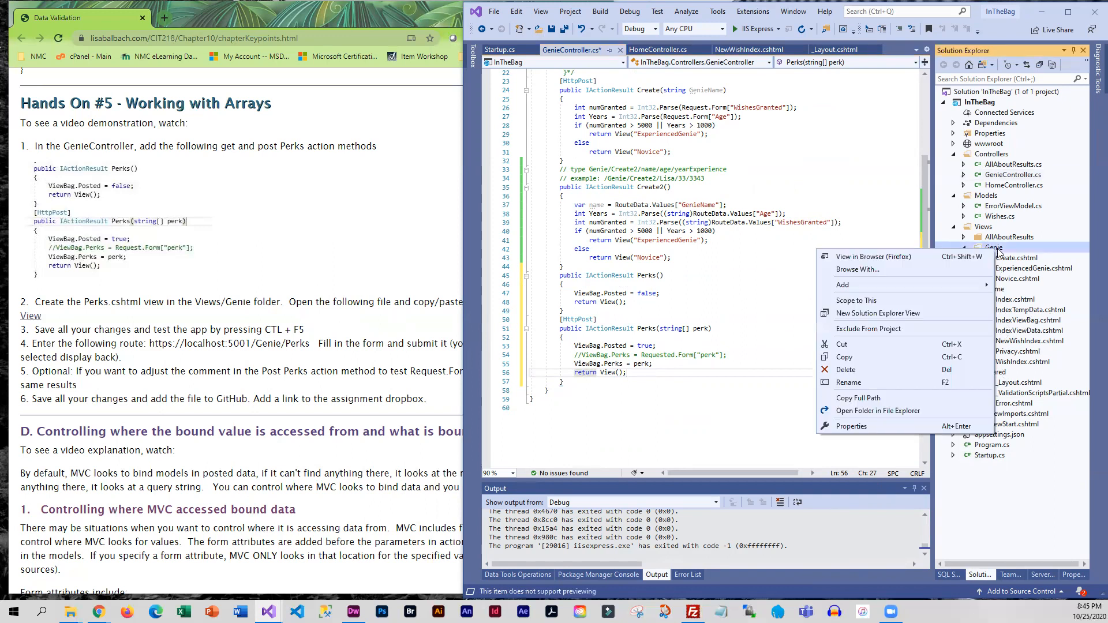
click(842, 284)
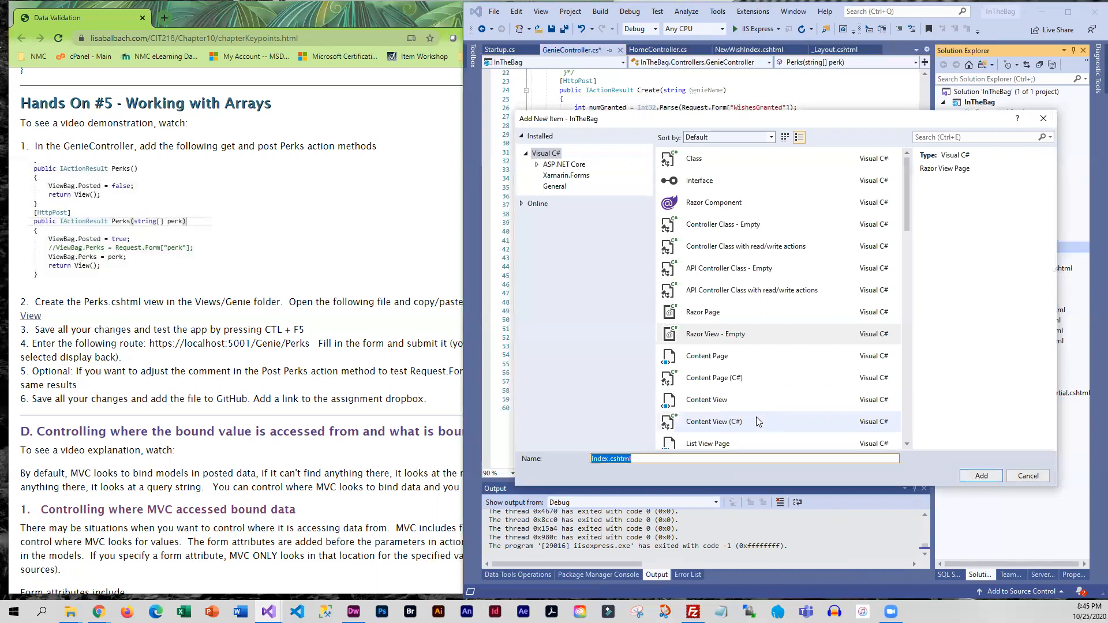
text(Perks)
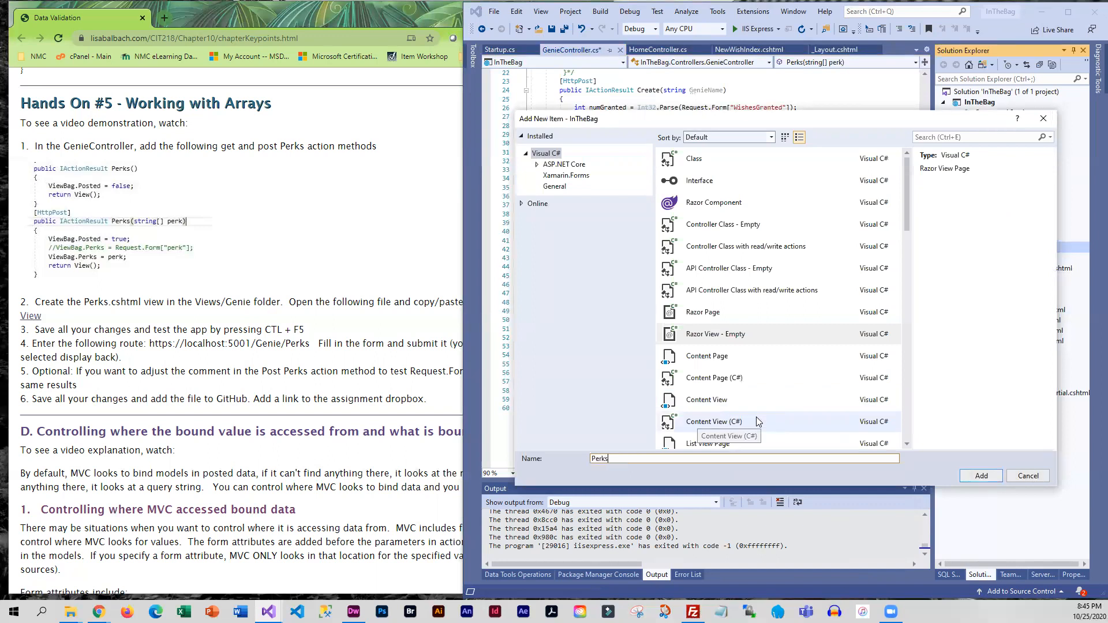
click(981, 476)
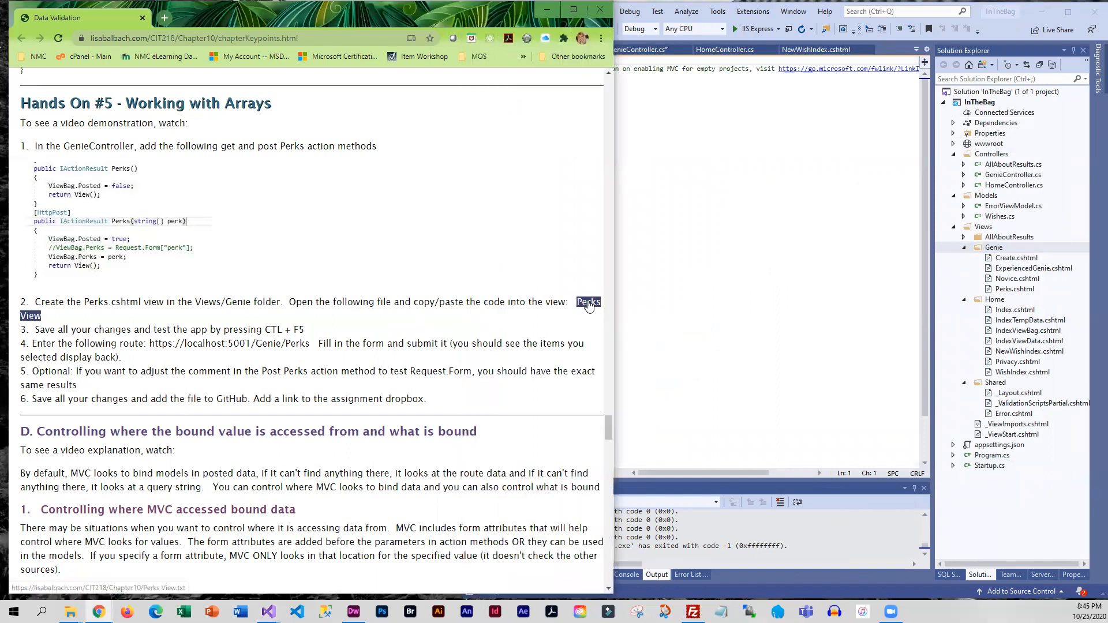
Step: Open Perks View.txt from the course page in a new tab to review its form code
click(588, 301)
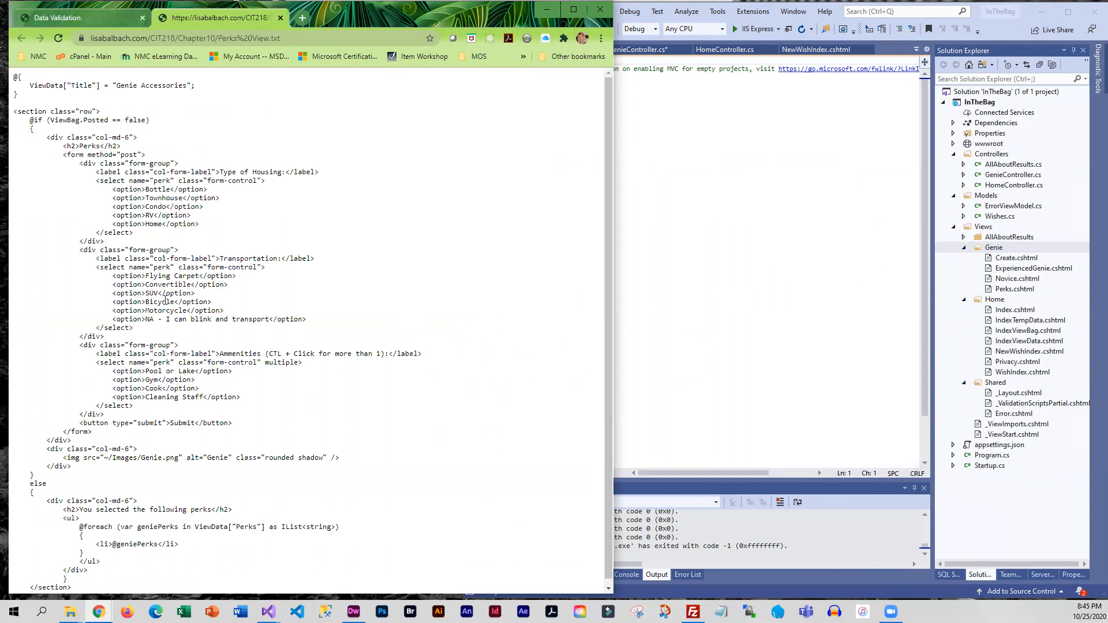
mouse_move(161, 133)
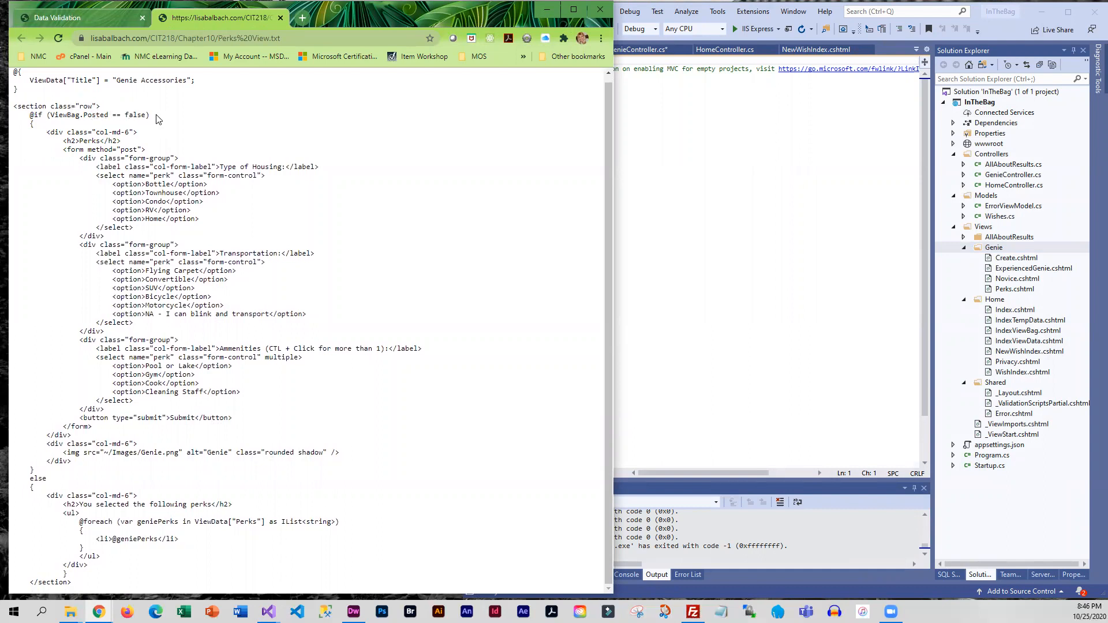
mouse_move(91, 142)
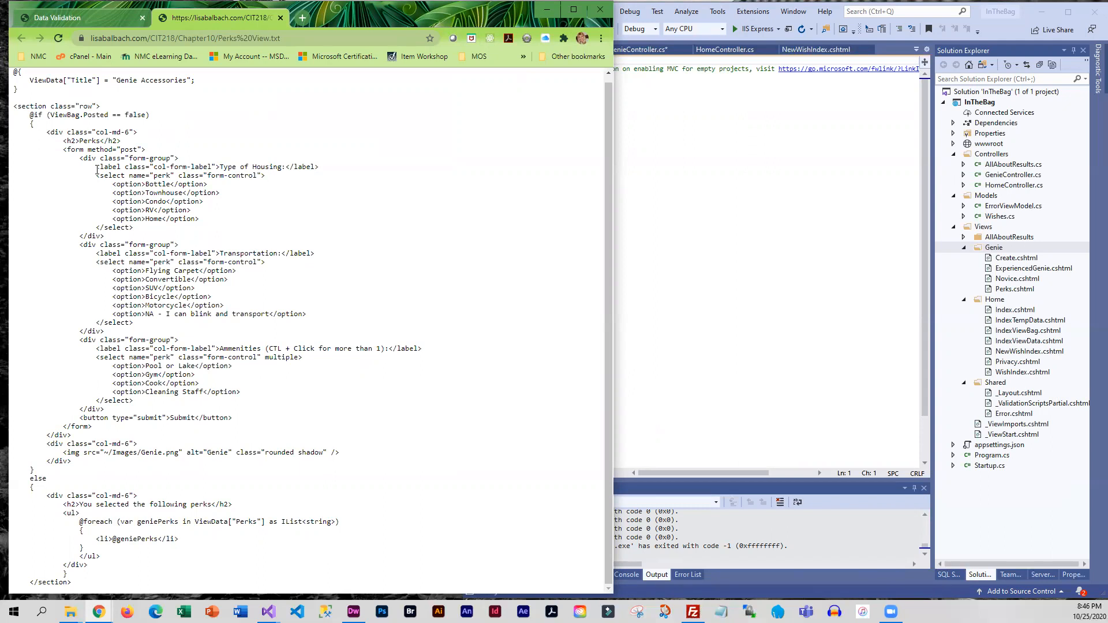
mouse_move(220, 184)
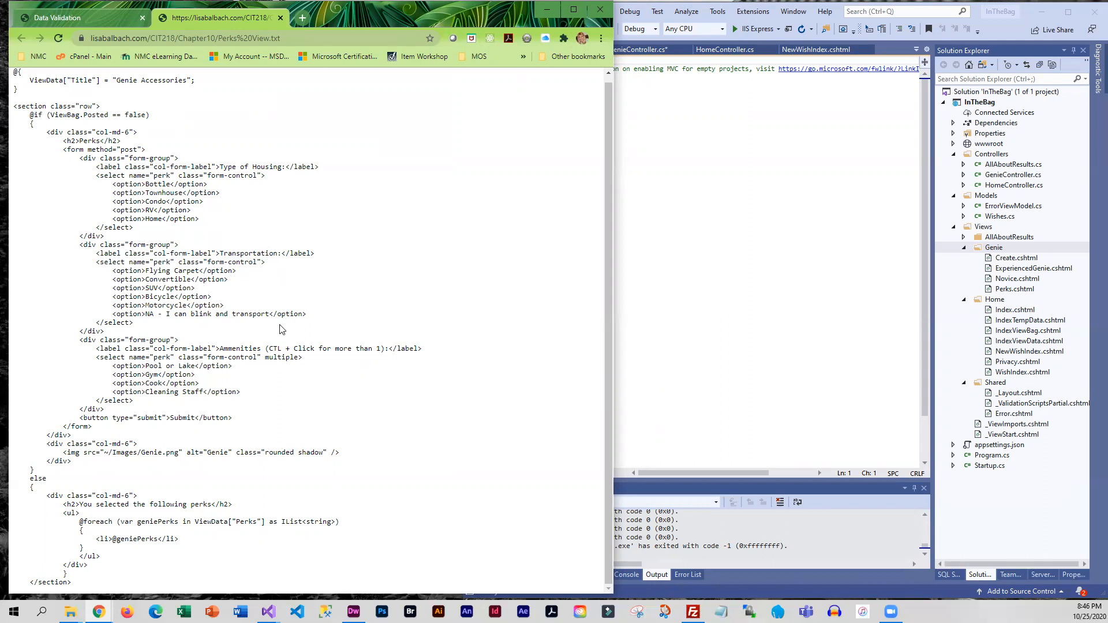
mouse_move(192, 345)
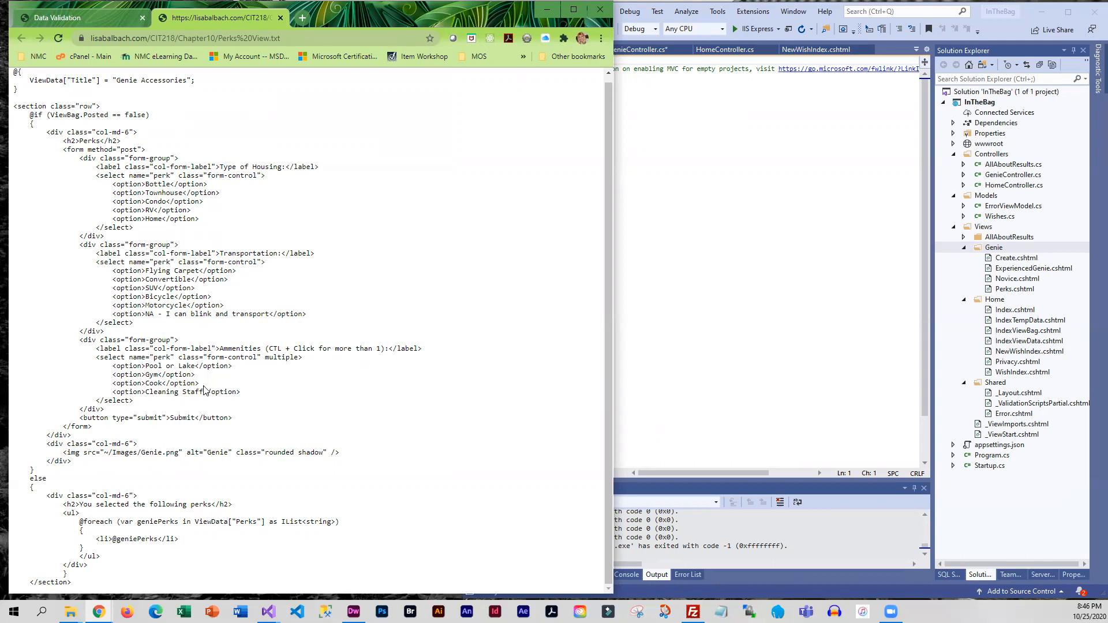
mouse_move(169, 426)
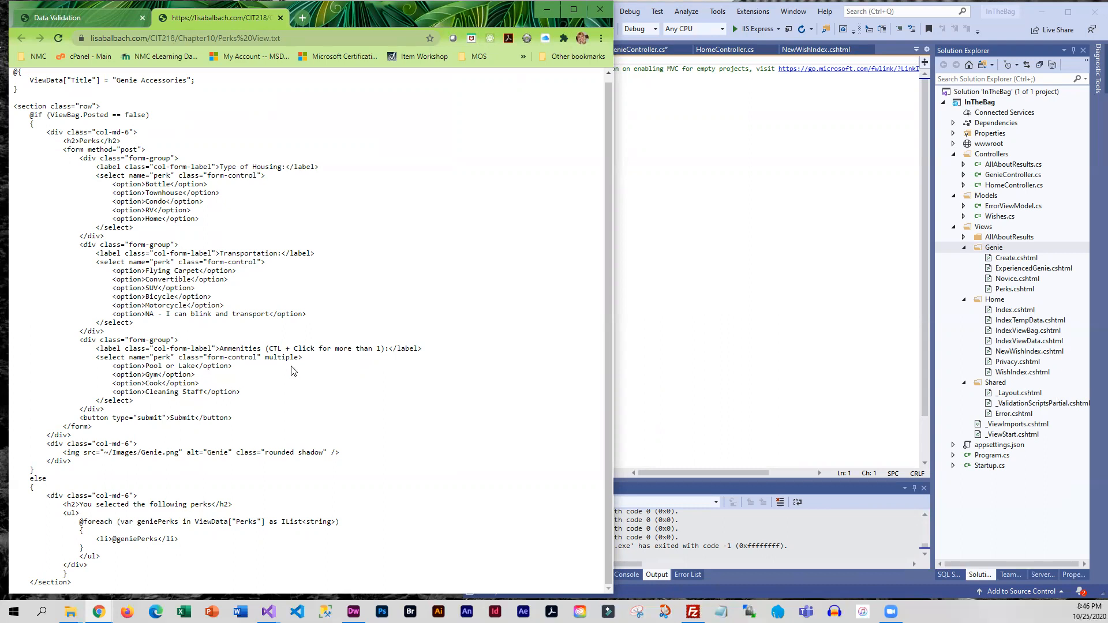
mouse_move(316, 362)
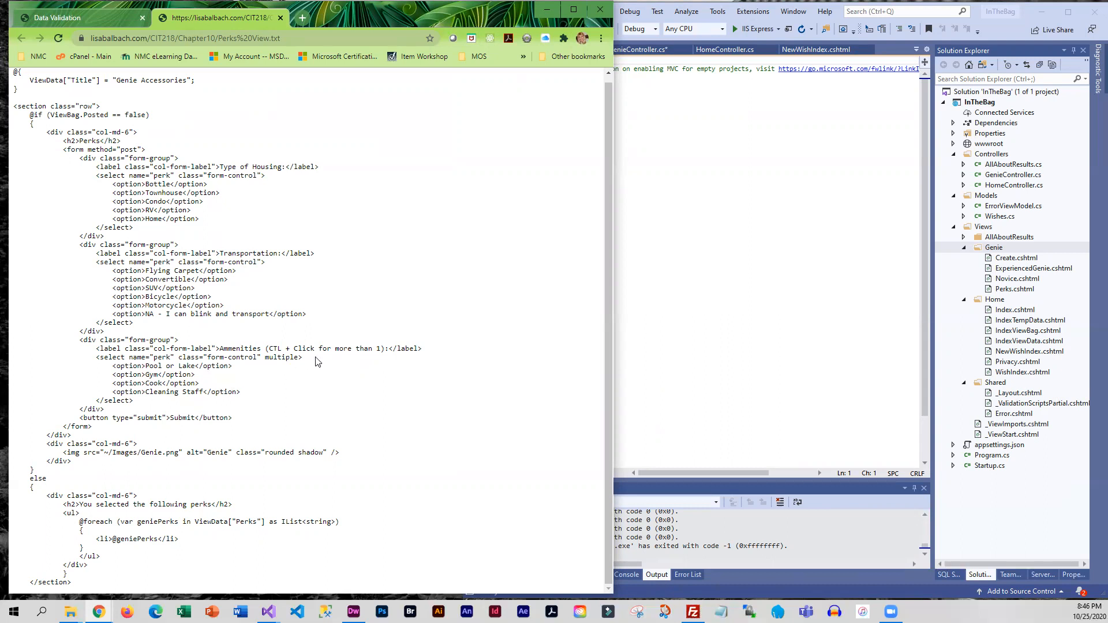
mouse_move(63, 477)
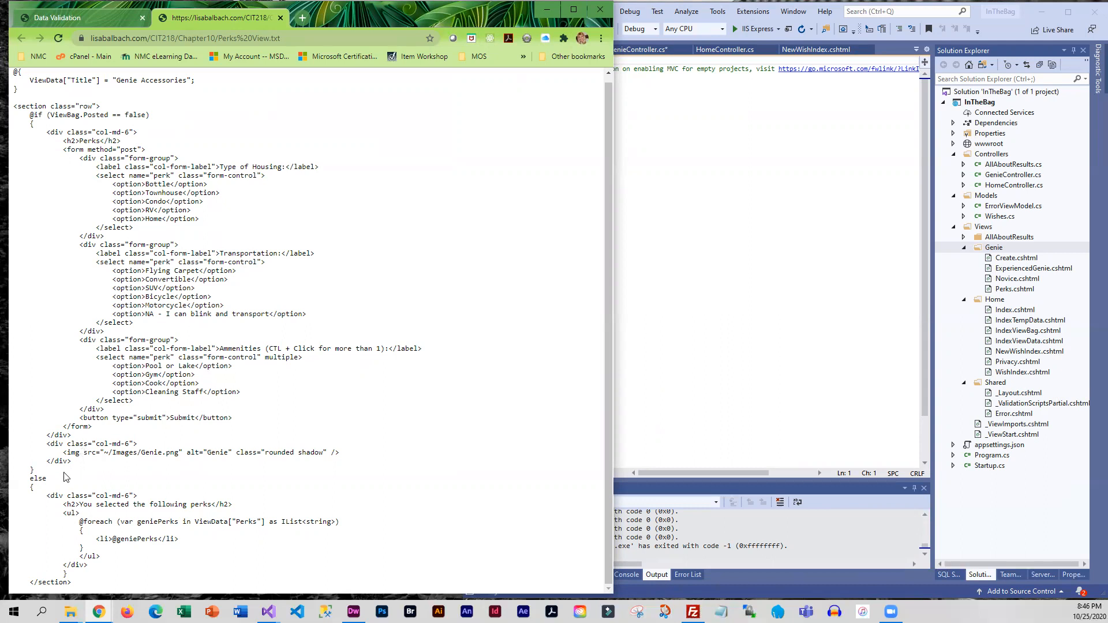
mouse_move(28, 122)
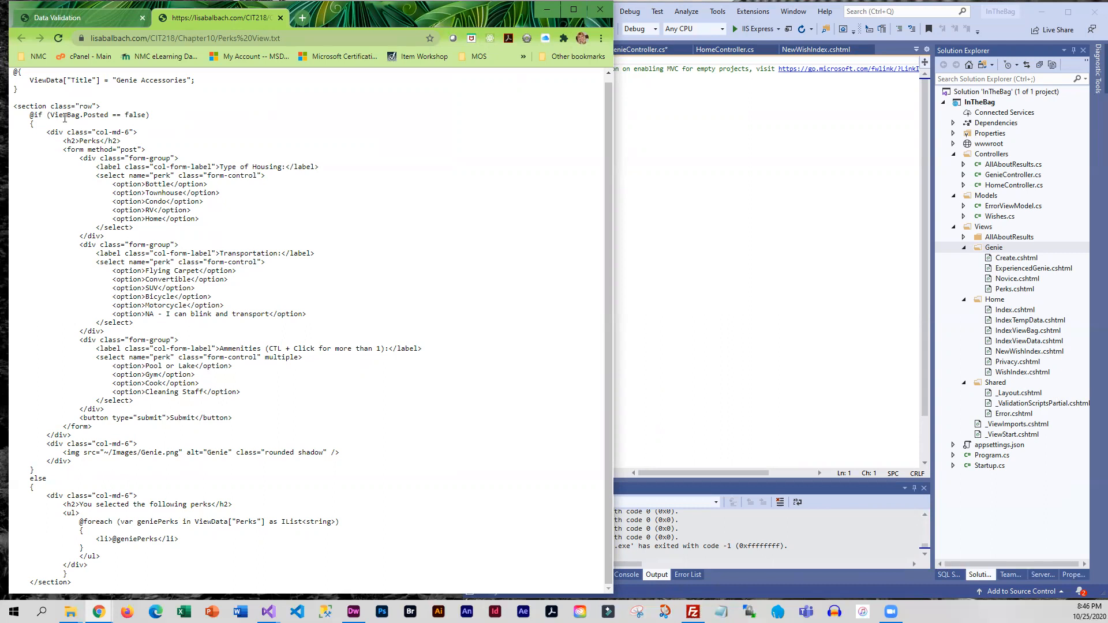
mouse_move(30, 494)
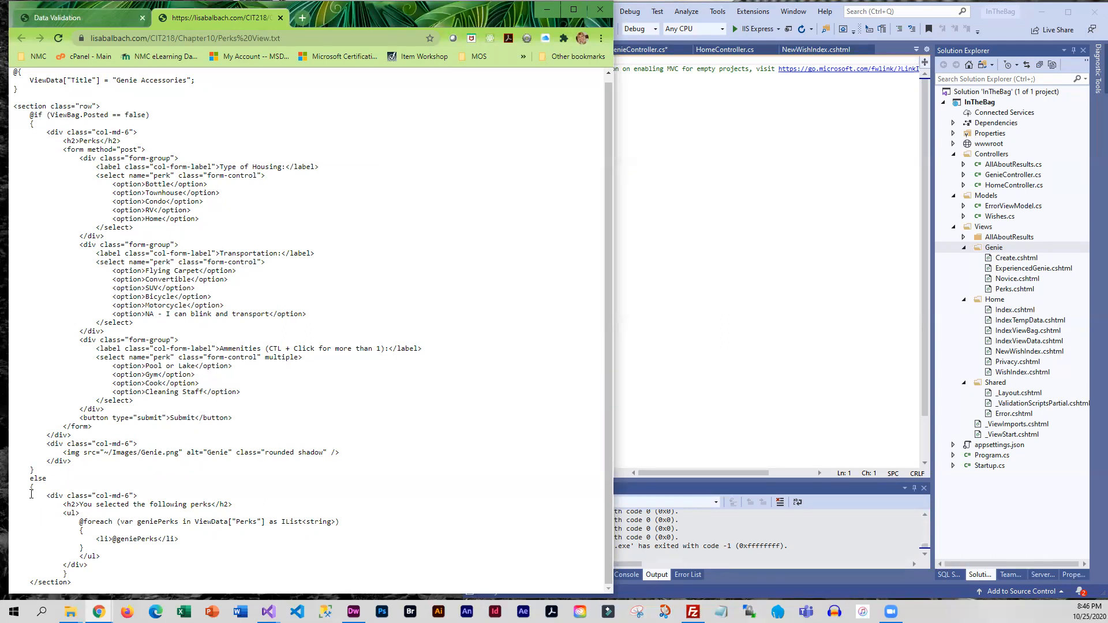
mouse_move(55, 515)
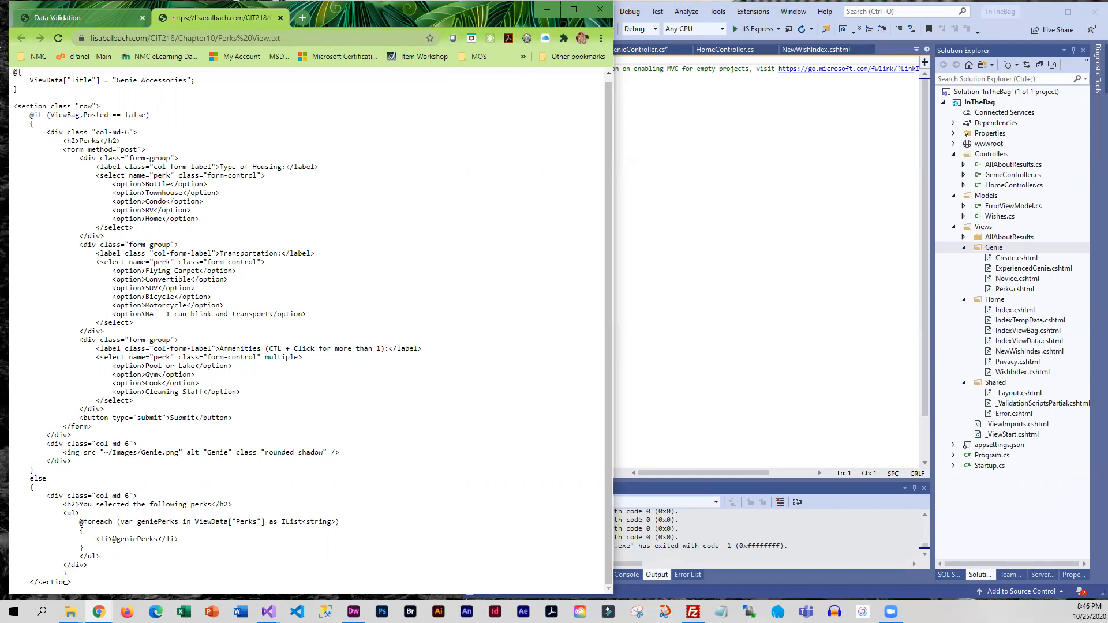
mouse_move(94, 569)
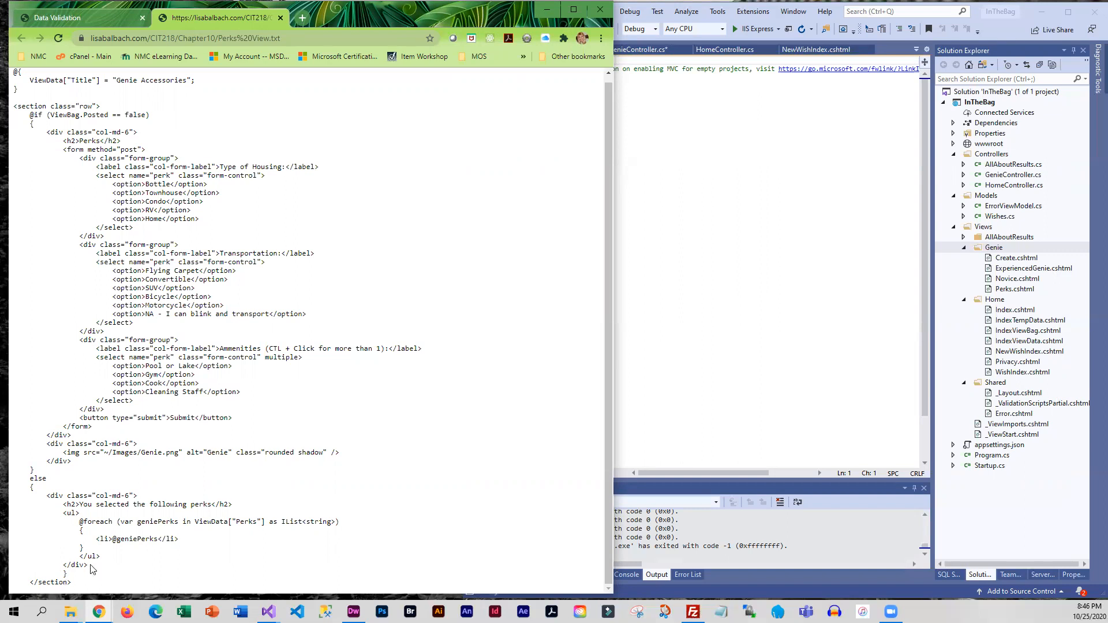
mouse_move(150, 381)
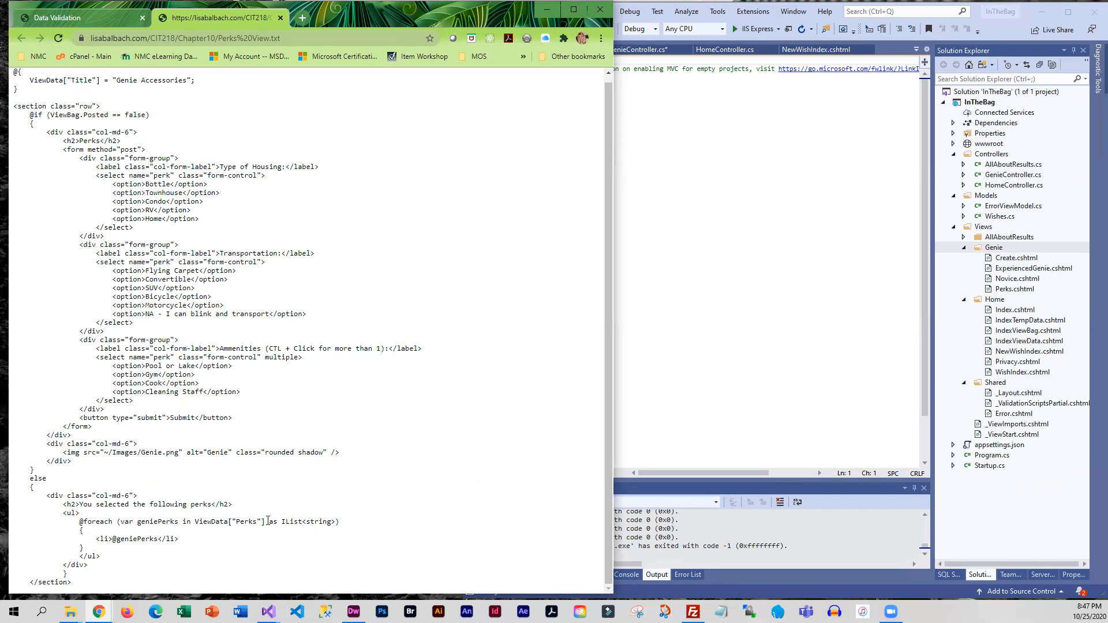
mouse_move(254, 532)
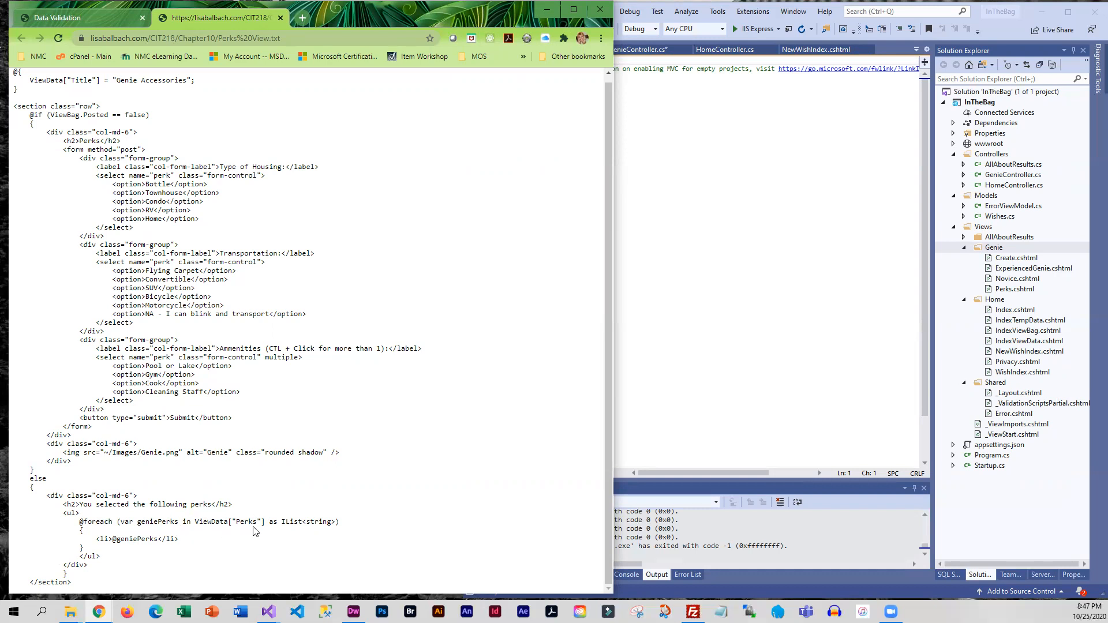
mouse_move(256, 533)
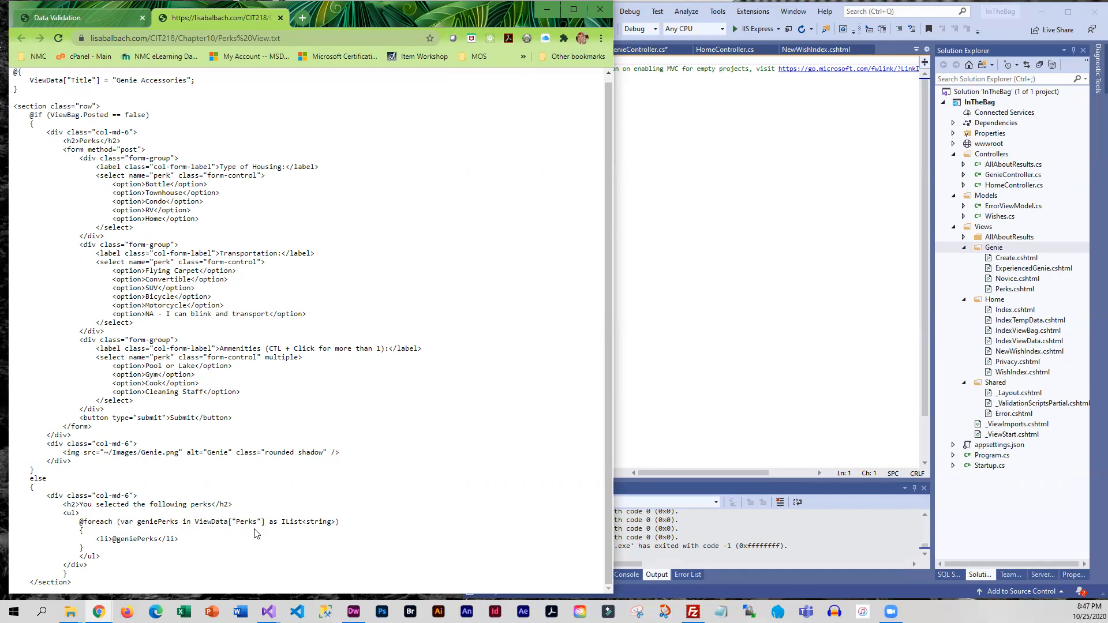
mouse_move(221, 546)
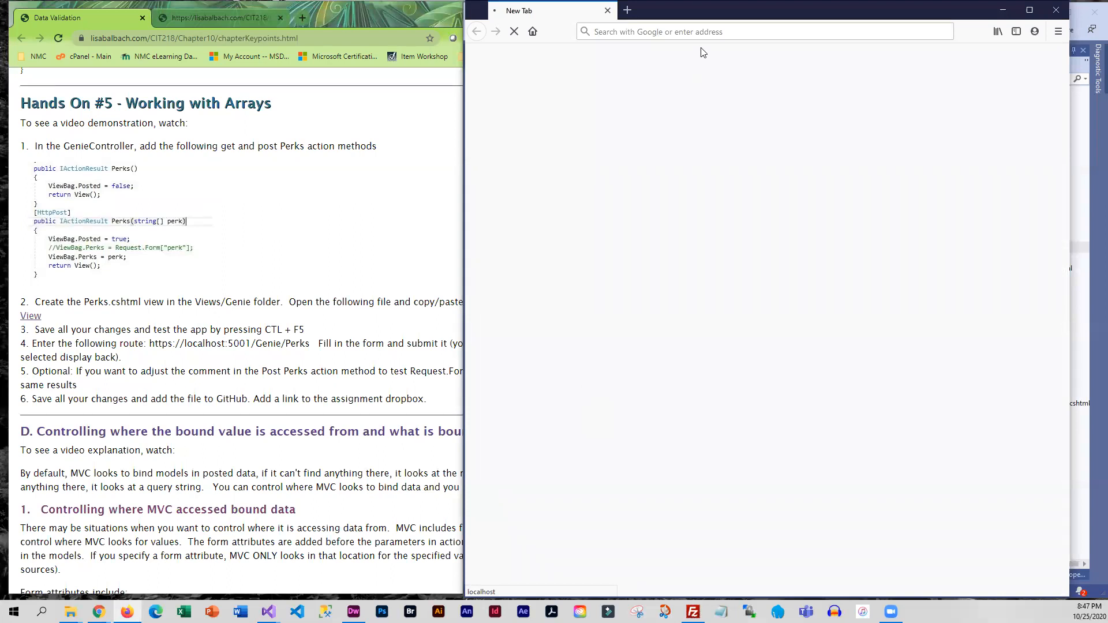
click(763, 31)
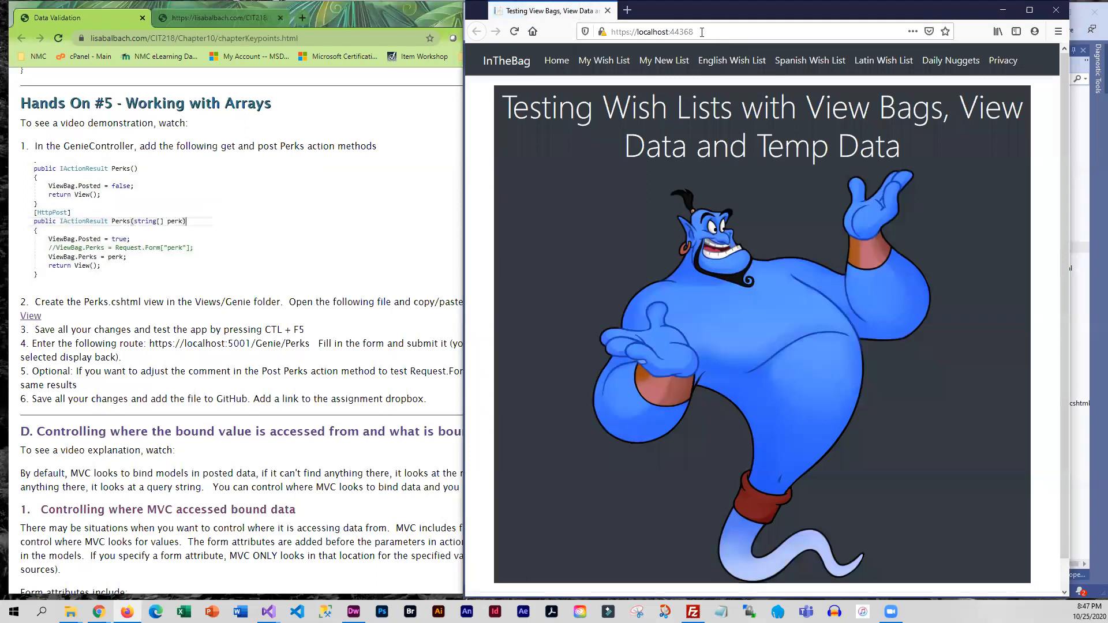
click(650, 32)
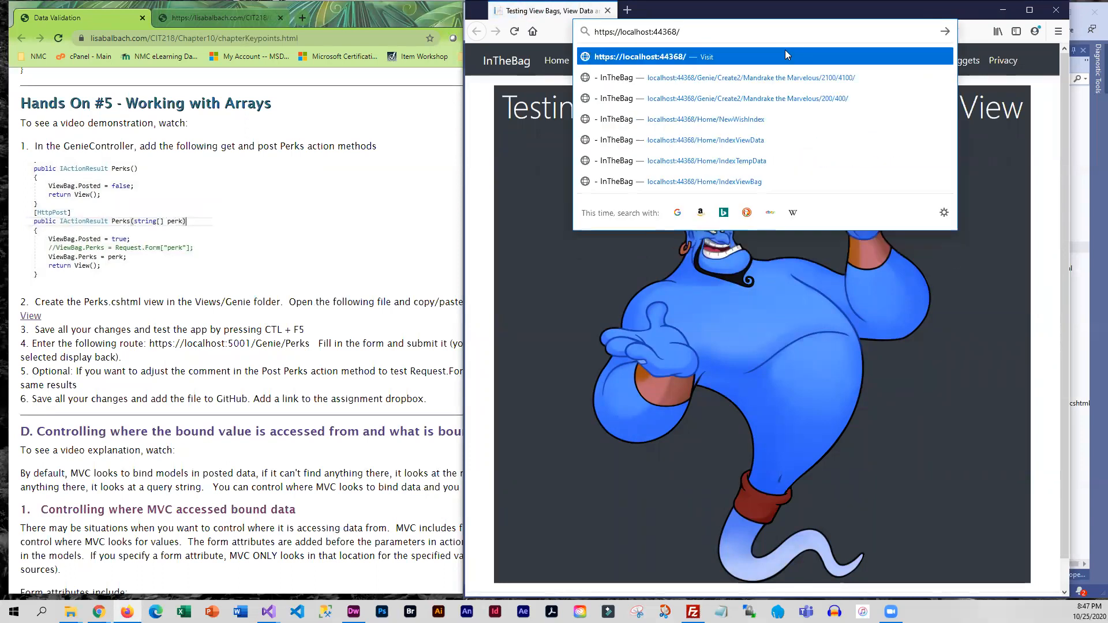
text(Genie/Perks)
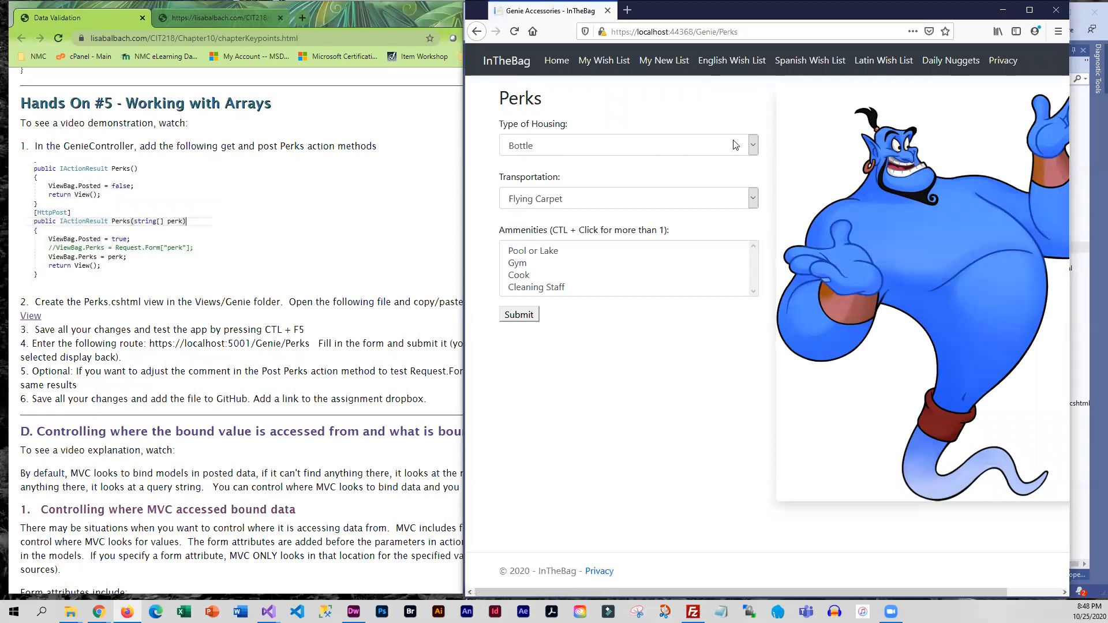
mouse_move(755, 155)
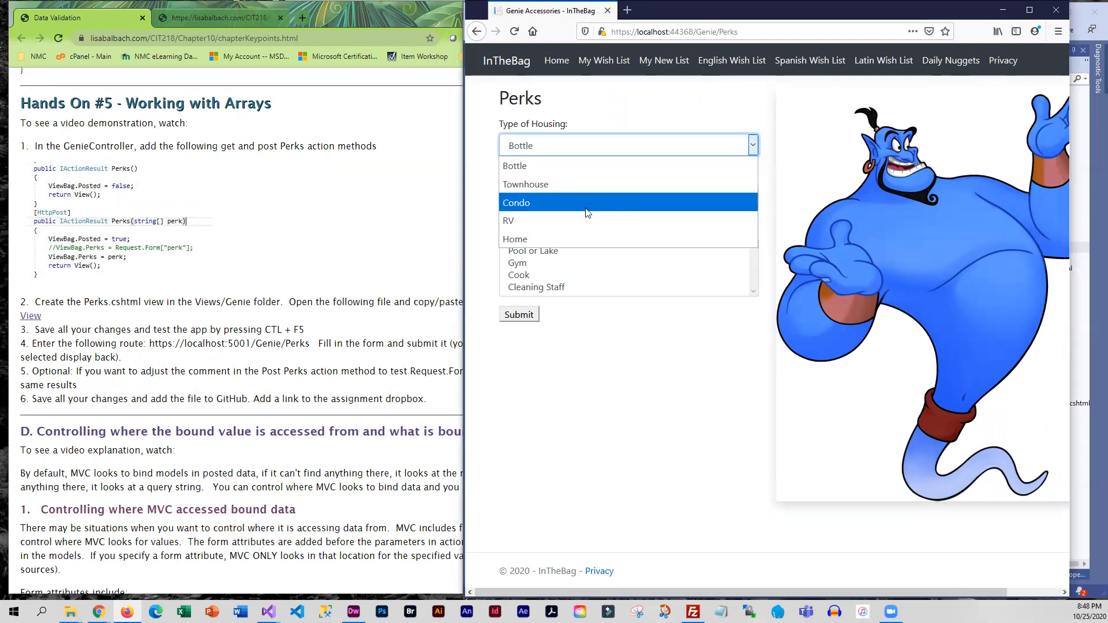
Step: Submit the form with Condo housing plus Pool or Lake, Gym, Cook and Cleaning Staff amenities
click(515, 202)
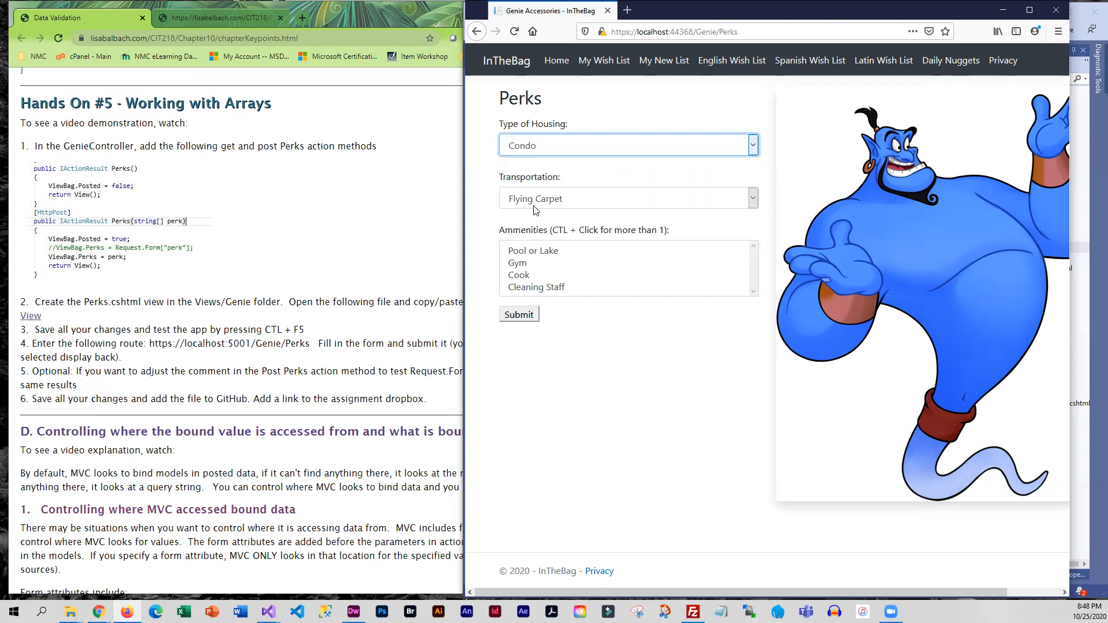
mouse_move(563, 183)
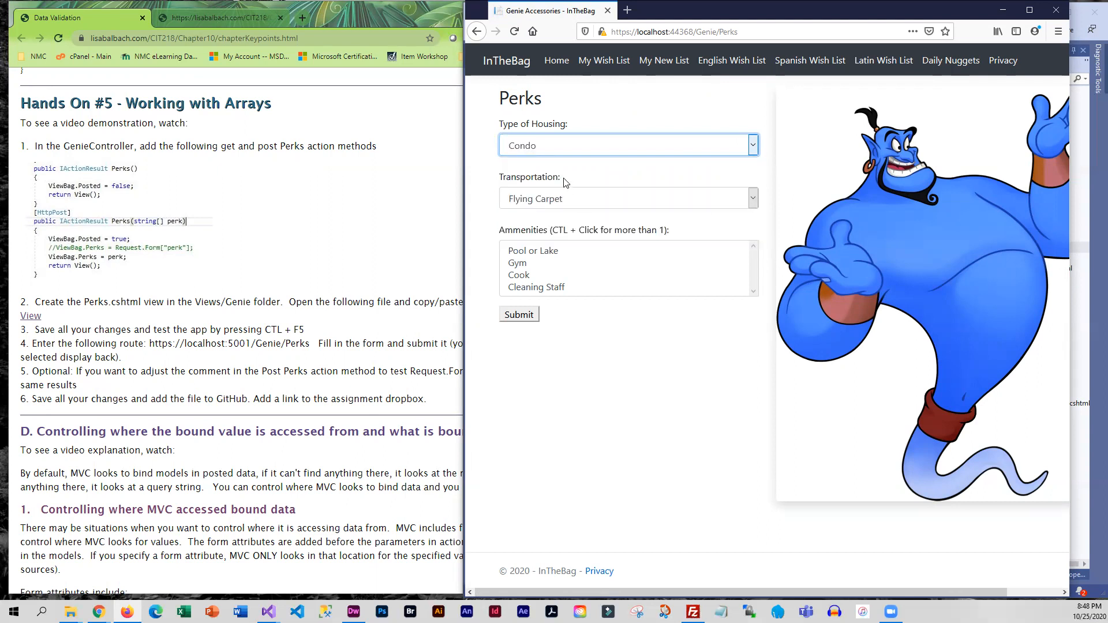
click(532, 249)
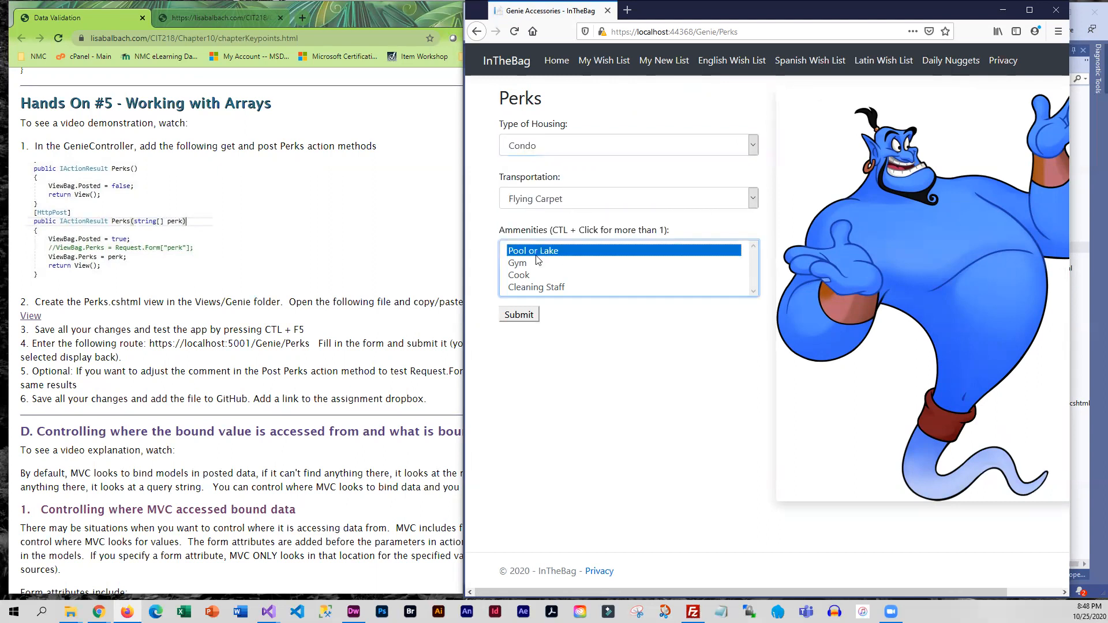
click(535, 286)
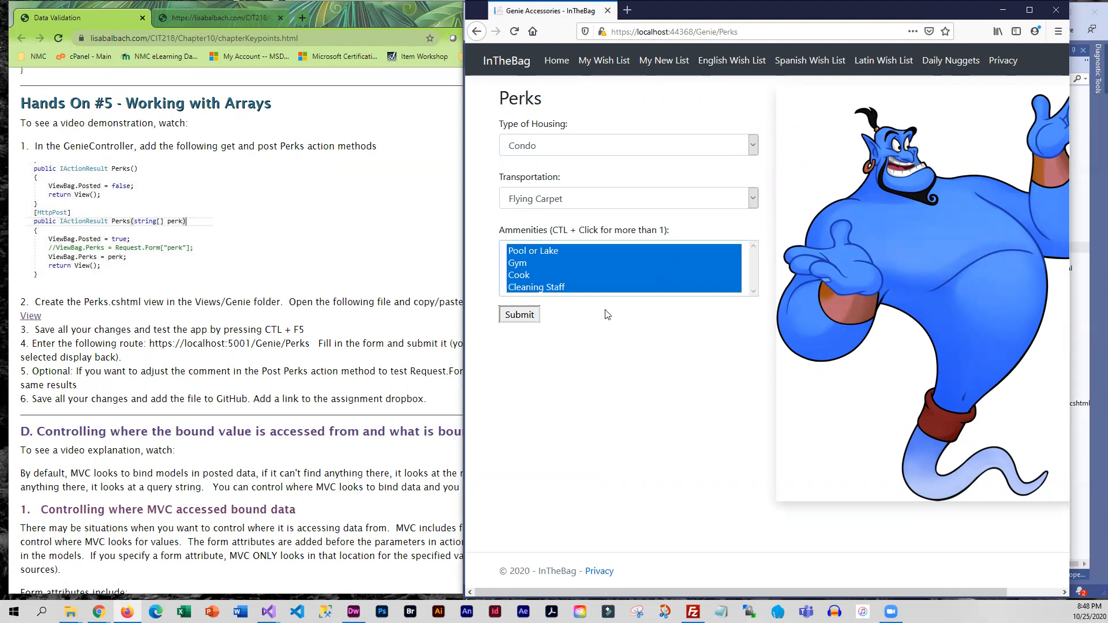
click(518, 314)
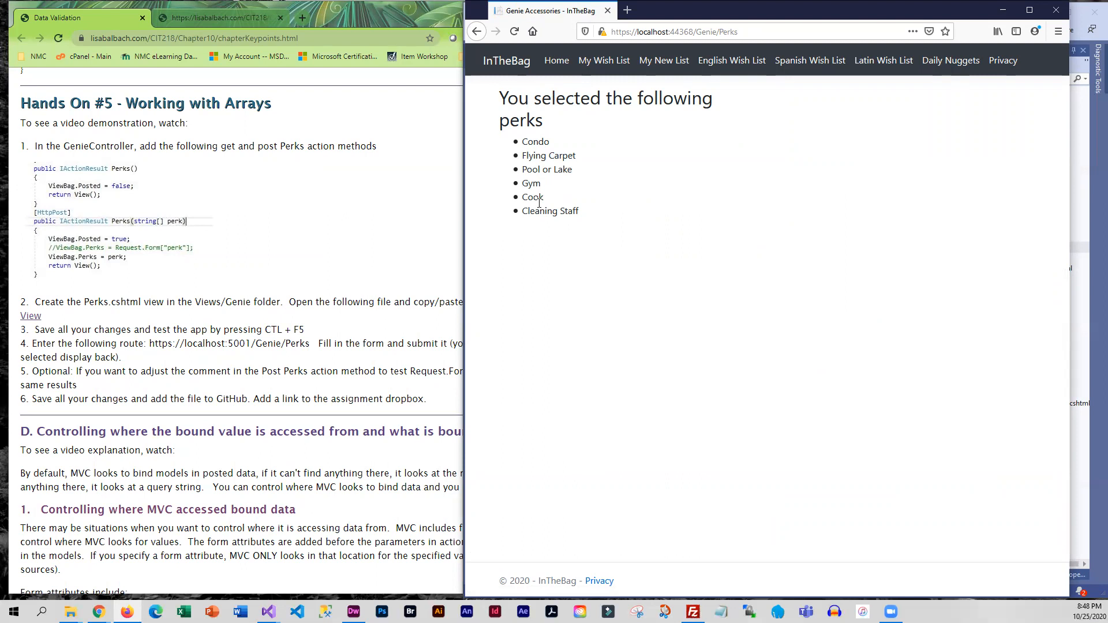
mouse_move(589, 244)
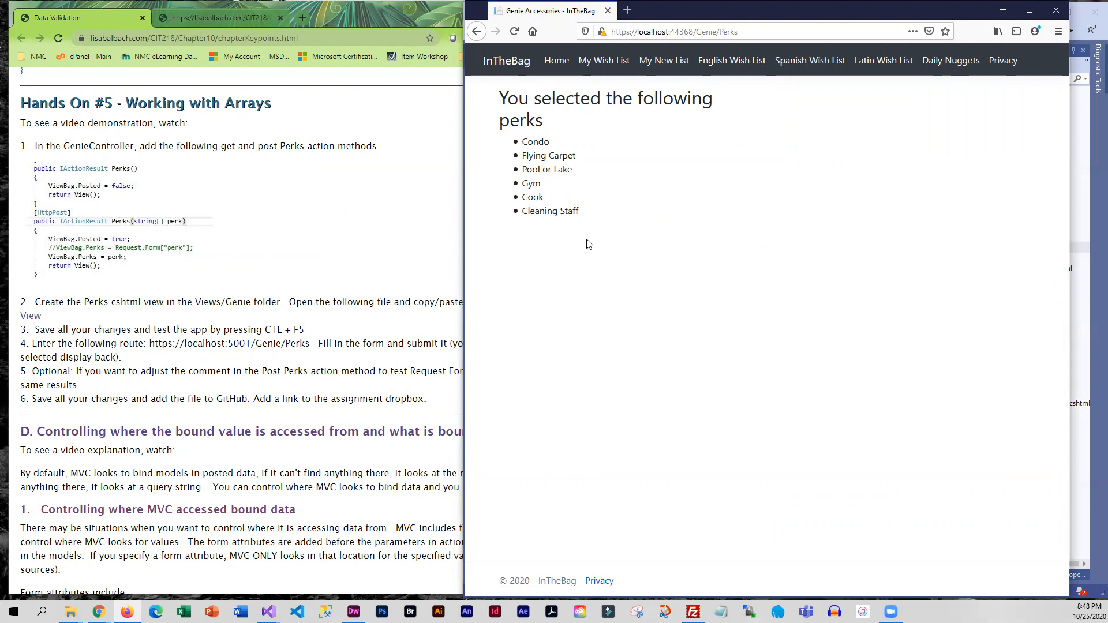
mouse_move(1001, 60)
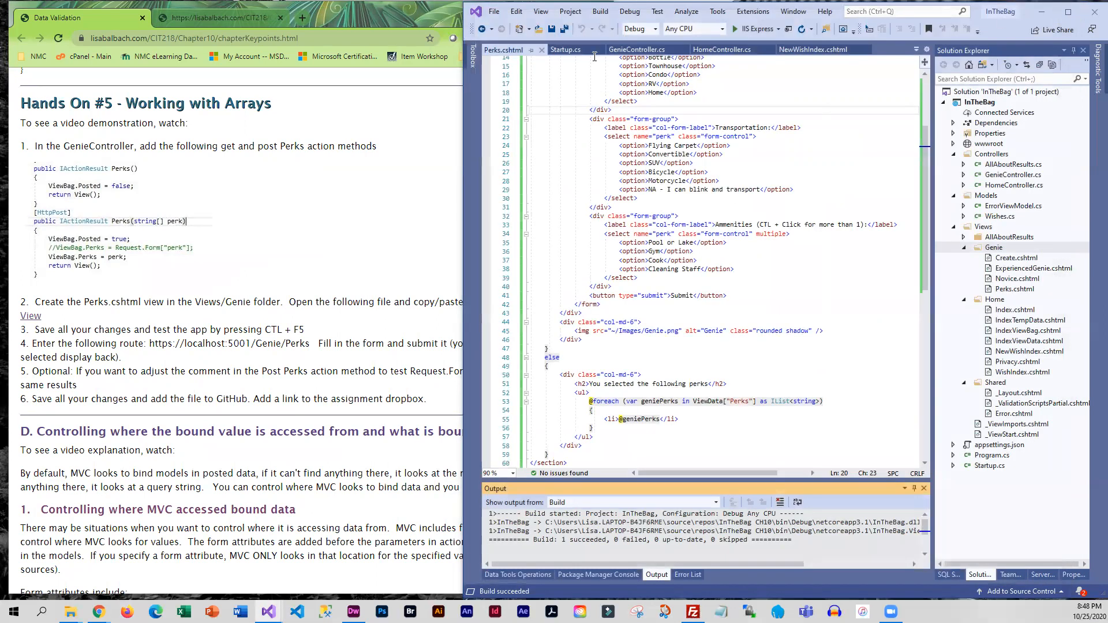
Step: Switch the POST Perks to read ViewBag.Perks from Request.Form["perk"], save, and relaunch
click(638, 50)
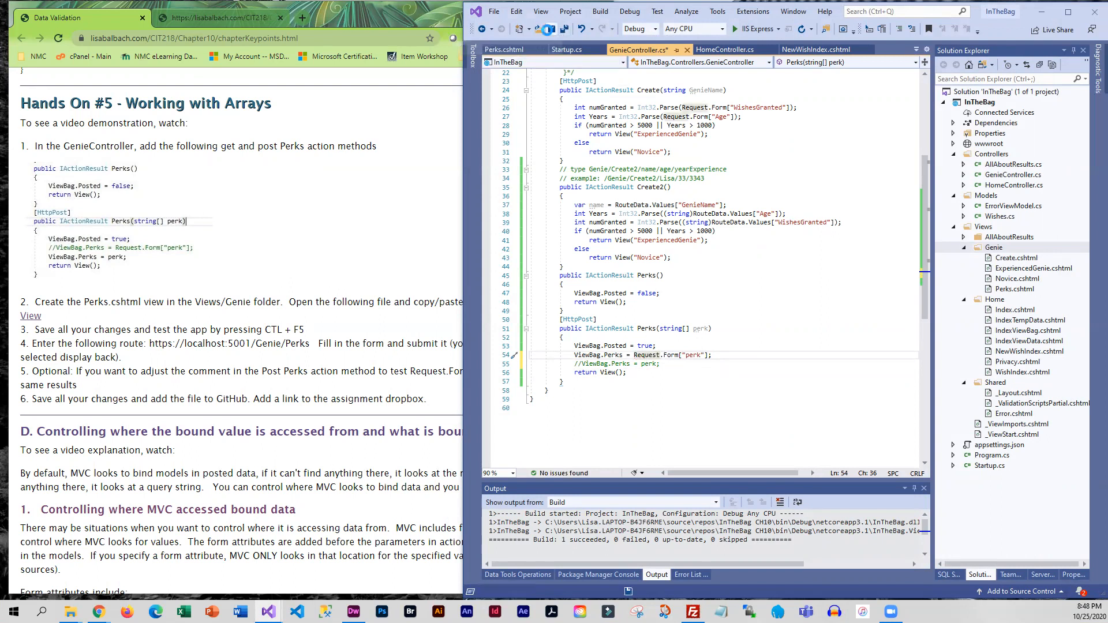
key(ctrl+s)
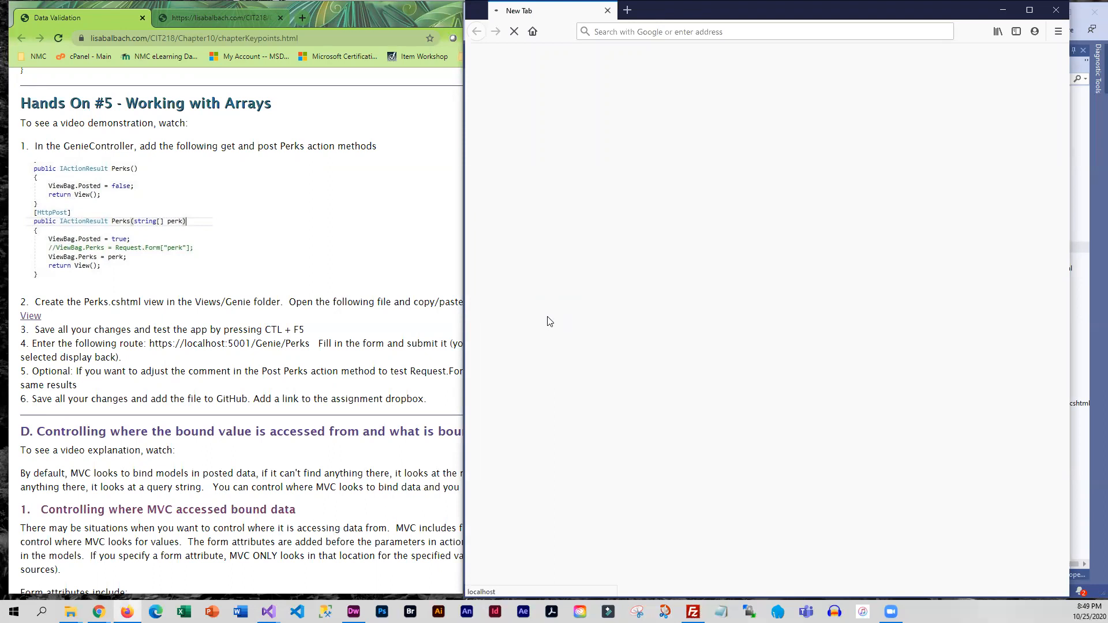
Step: At localhost:44368/Genie/Perks, submit RV, NA - I can blink and transport, and all four amenities
text(https://localhost:44368/Genie/Perks)
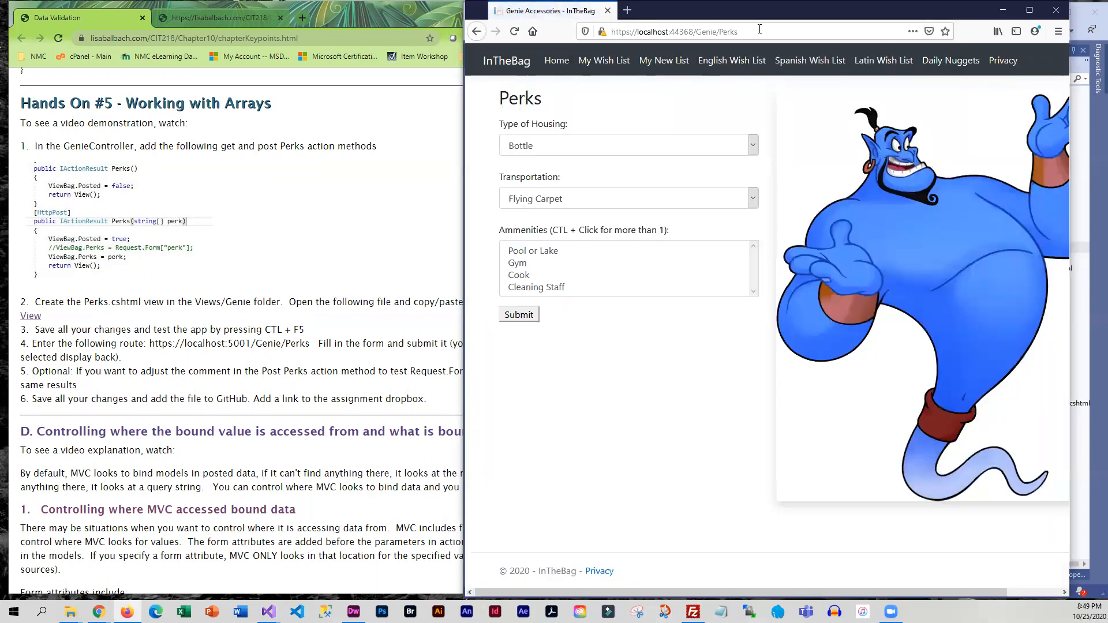
click(627, 145)
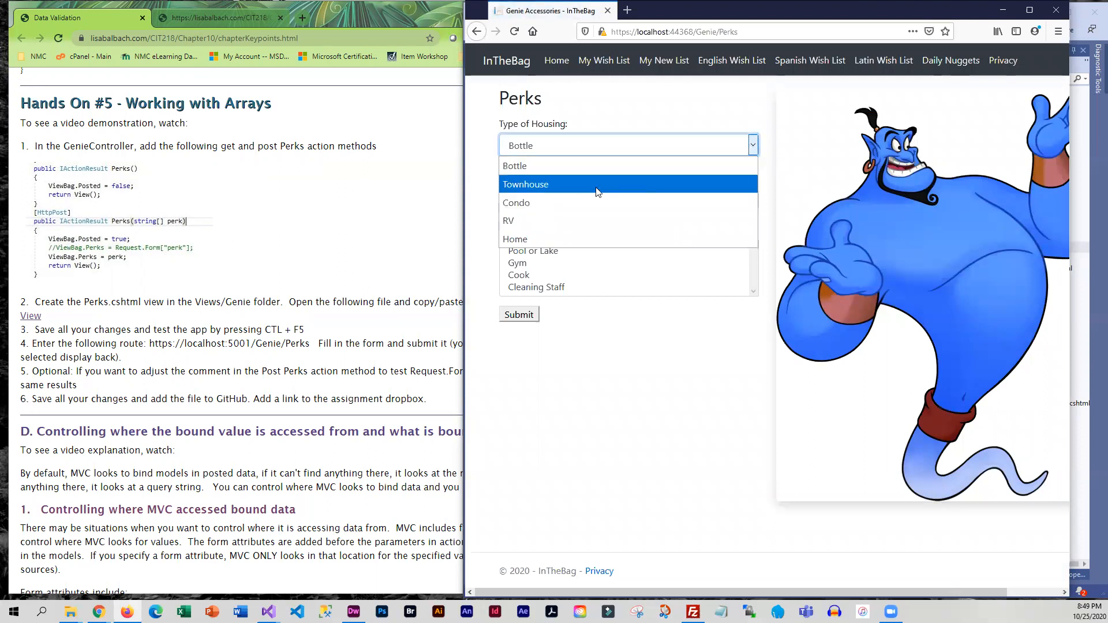
mouse_move(547, 220)
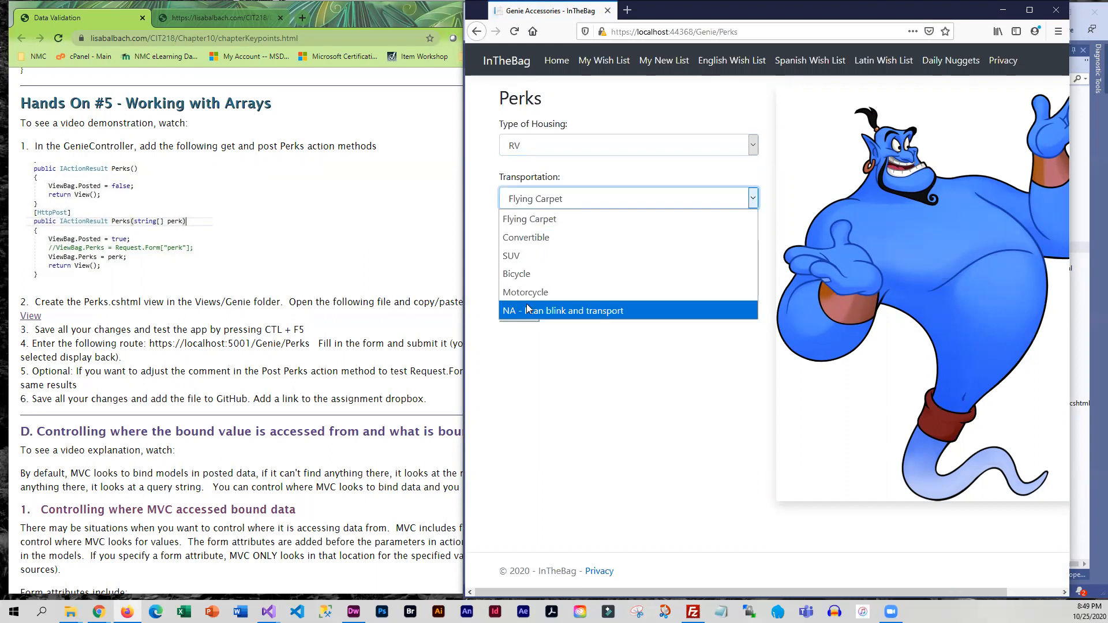
click(562, 310)
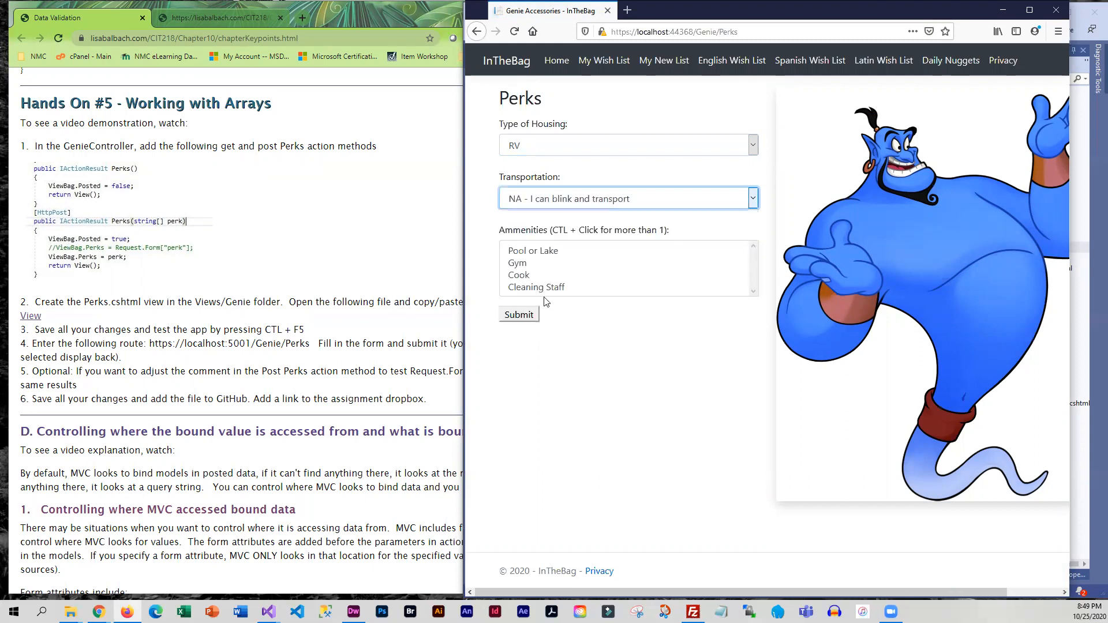
click(532, 249)
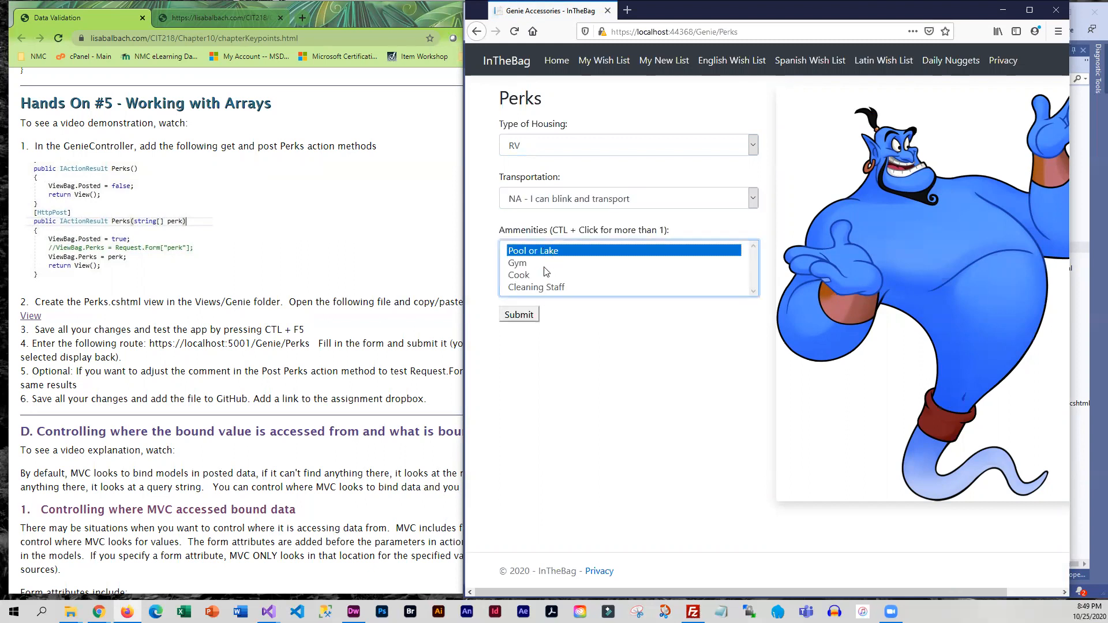
click(519, 274)
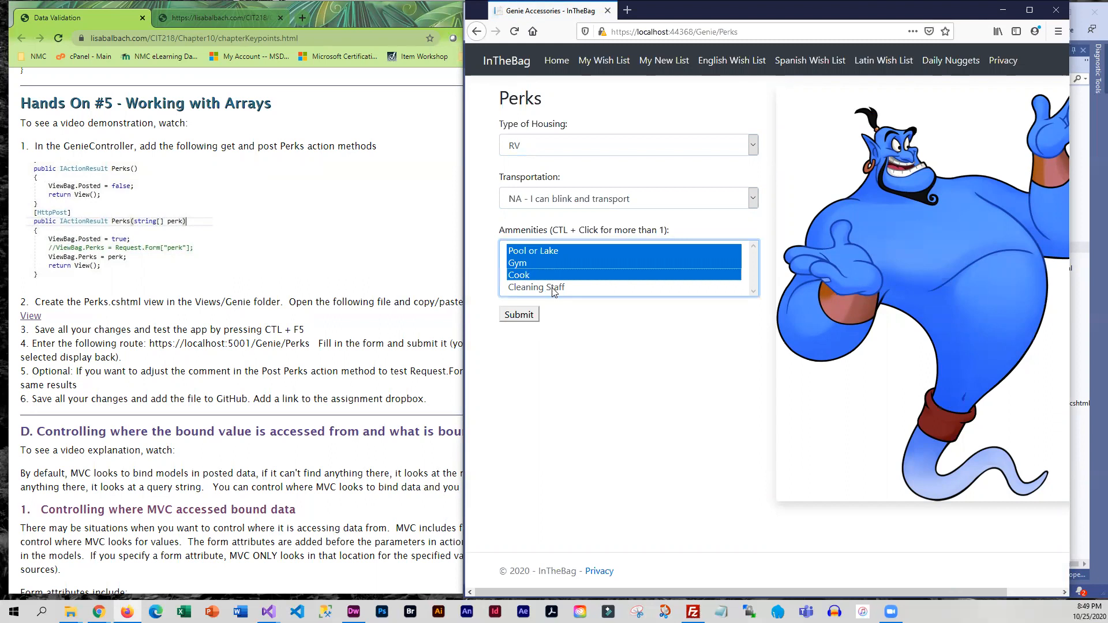
click(535, 287)
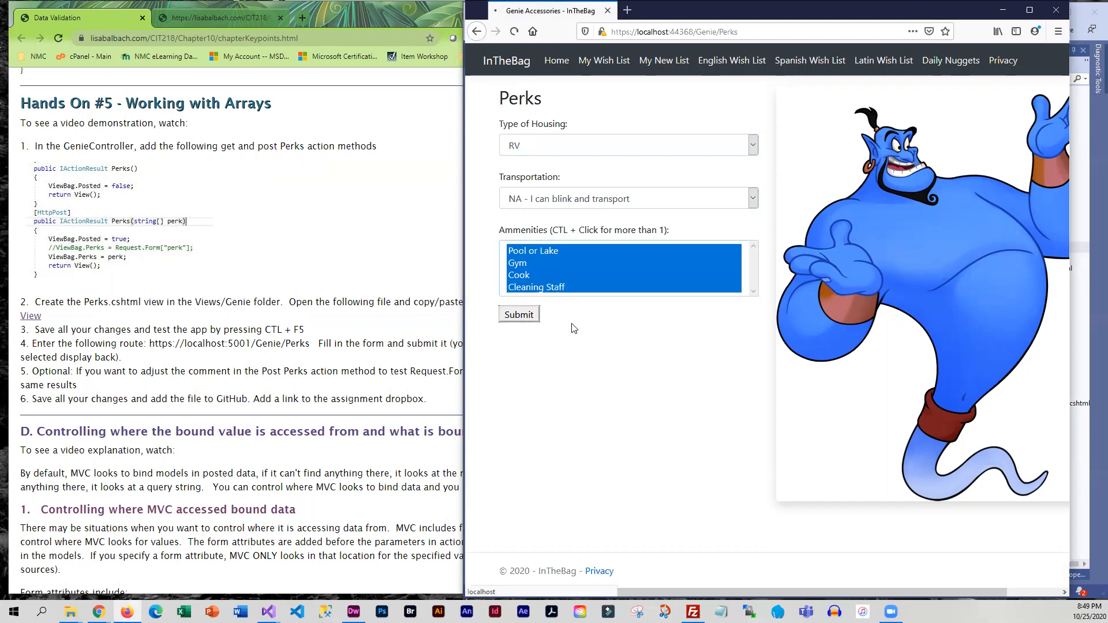
click(518, 314)
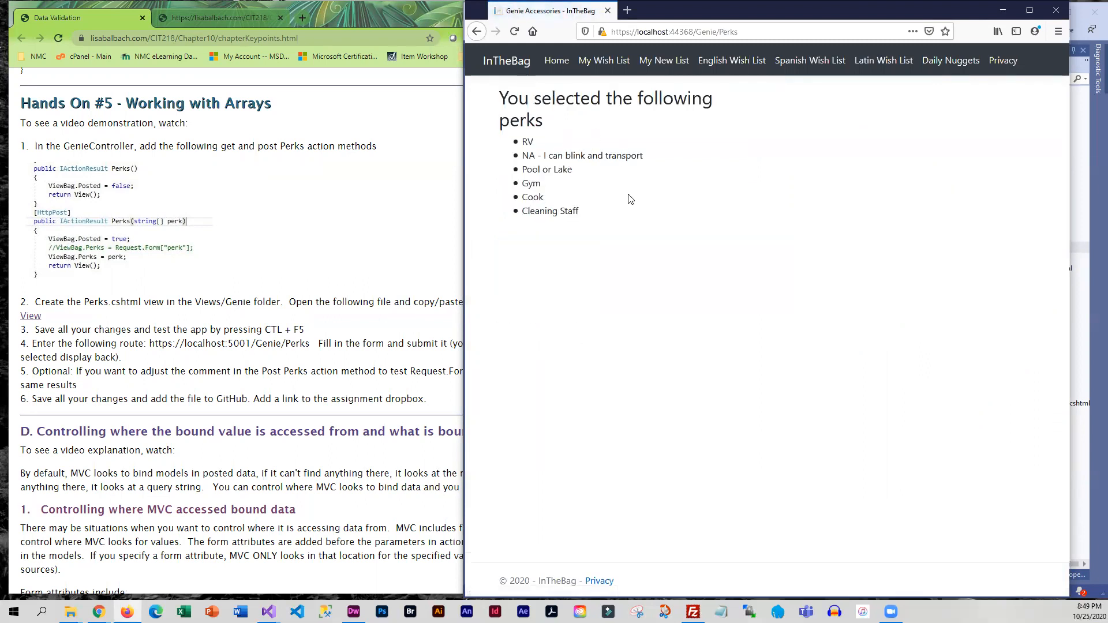
mouse_move(198, 372)
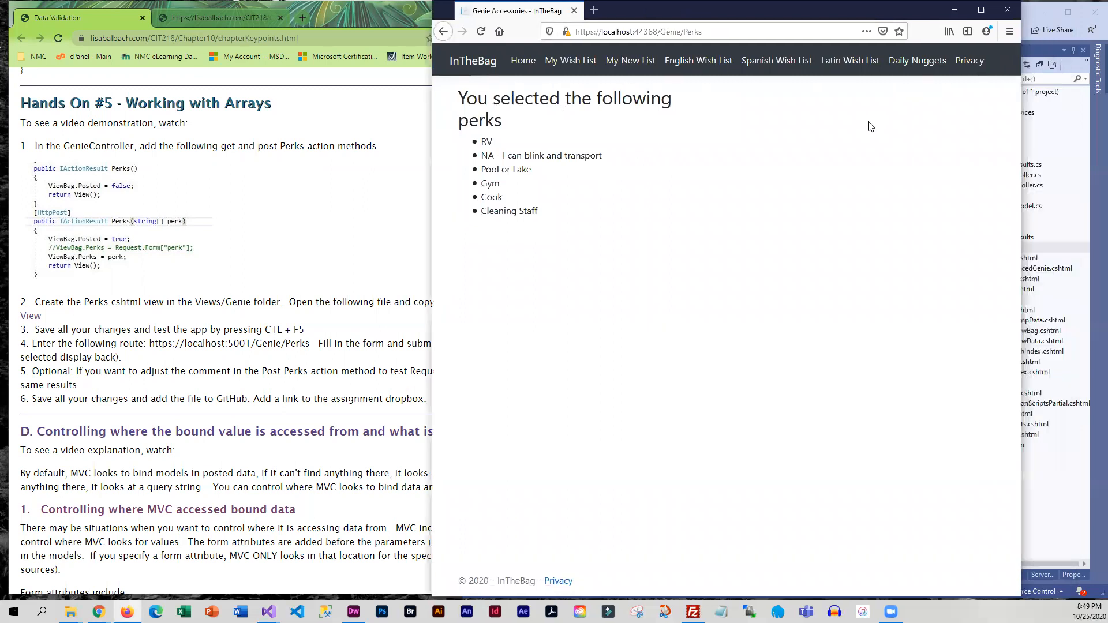
mouse_move(698, 60)
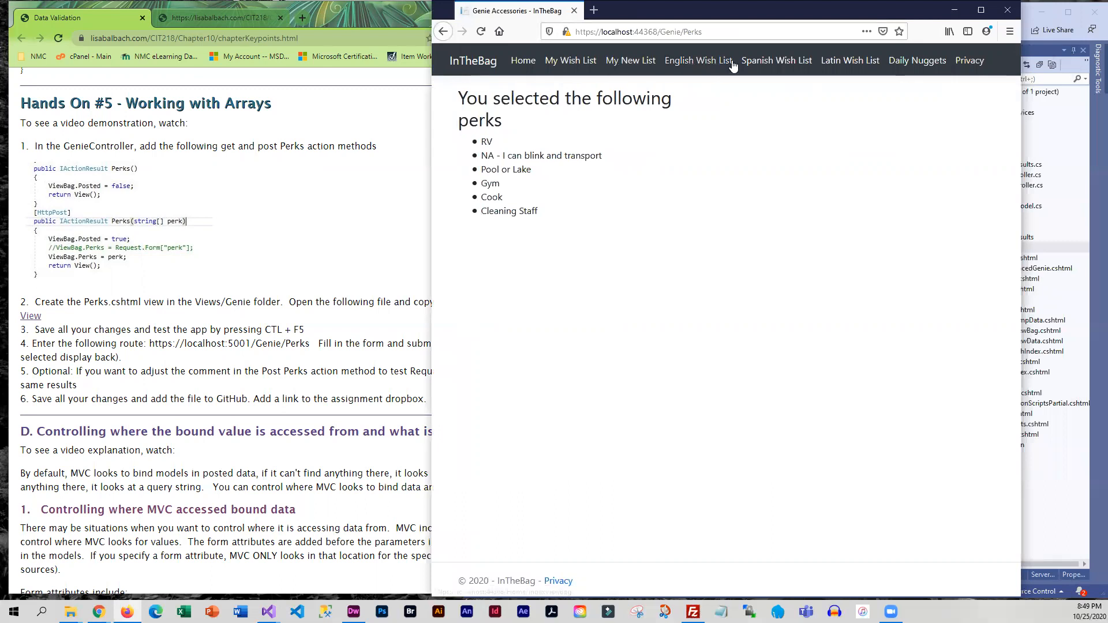
mouse_move(570, 60)
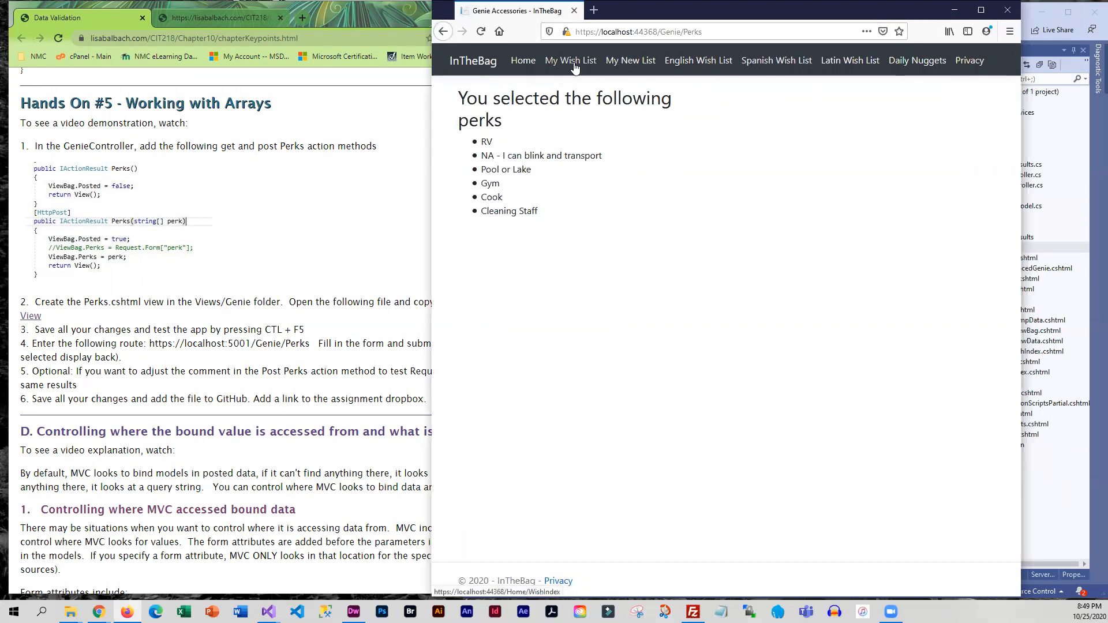